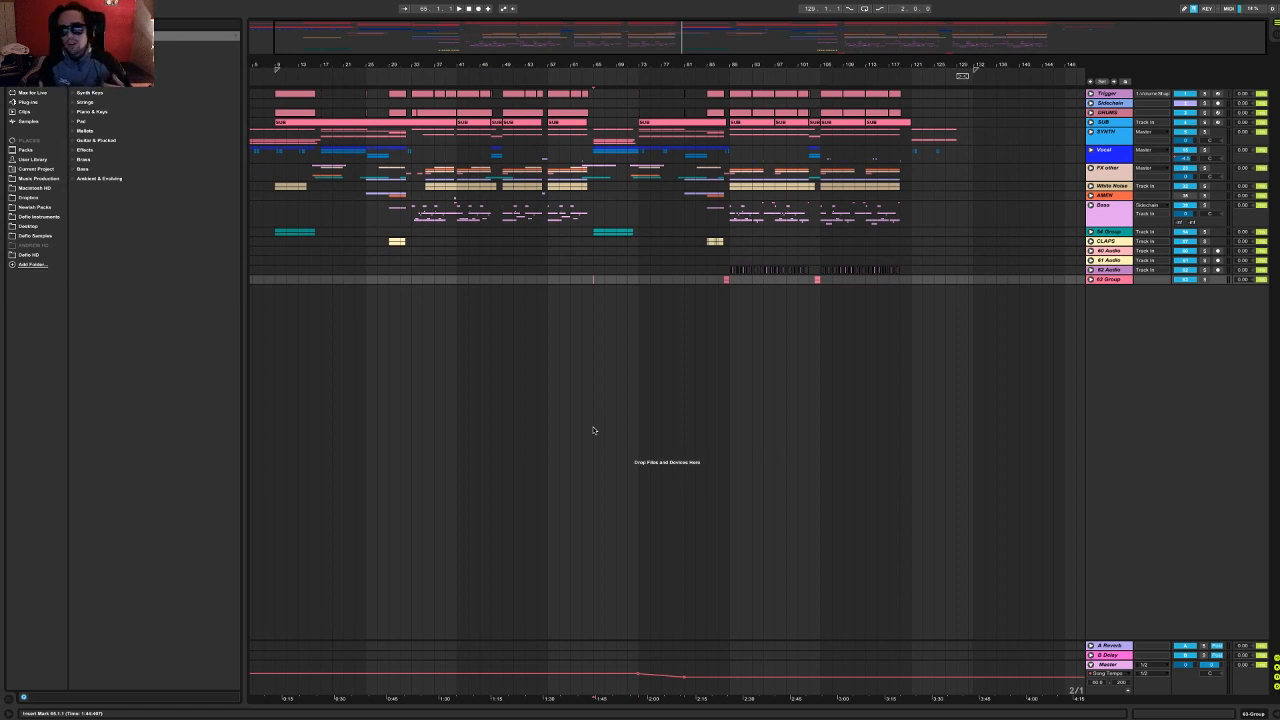
mouse_move(593, 328)
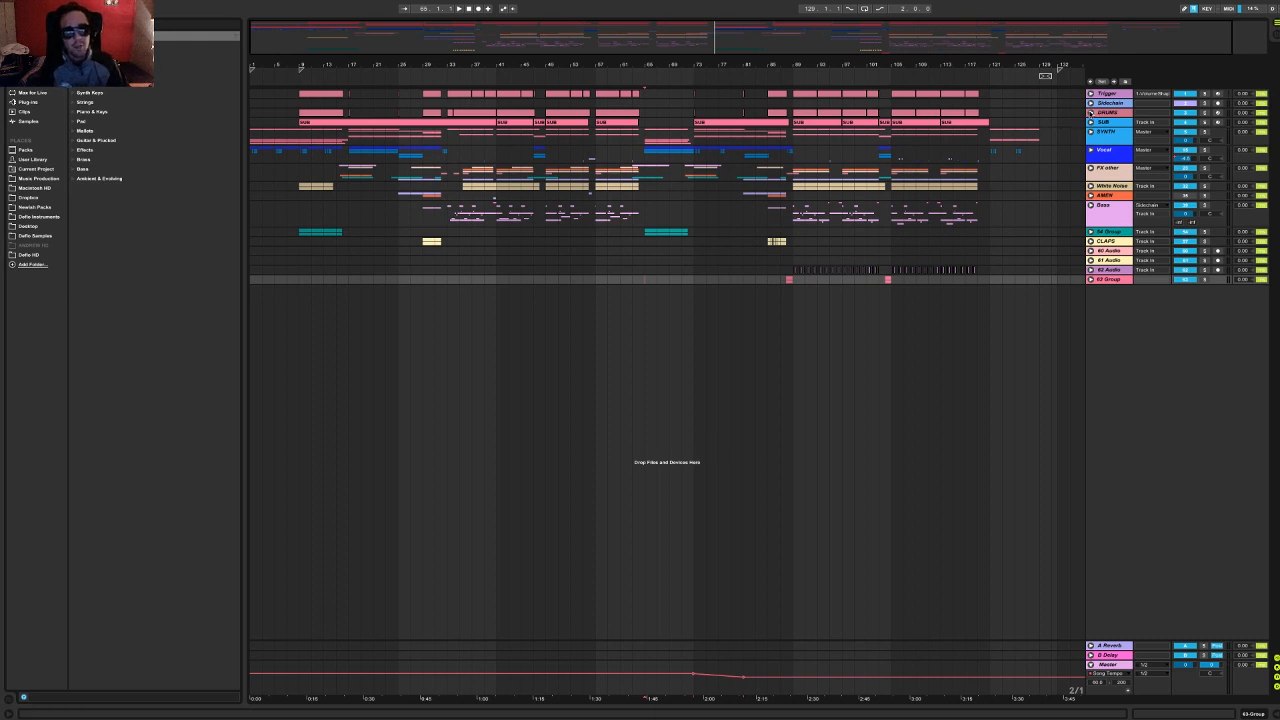
mouse_move(375, 90)
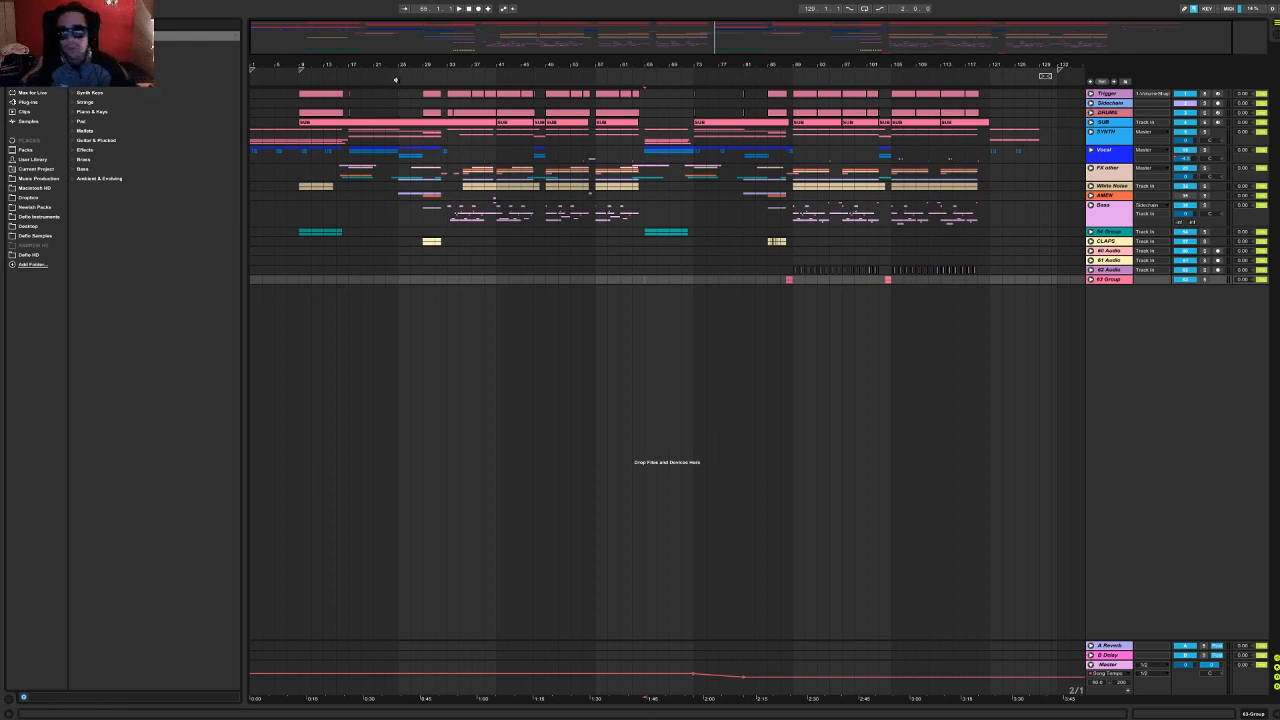
Expand the Trigger group to reveal its Sidechain track in the arrangement.
click(459, 8)
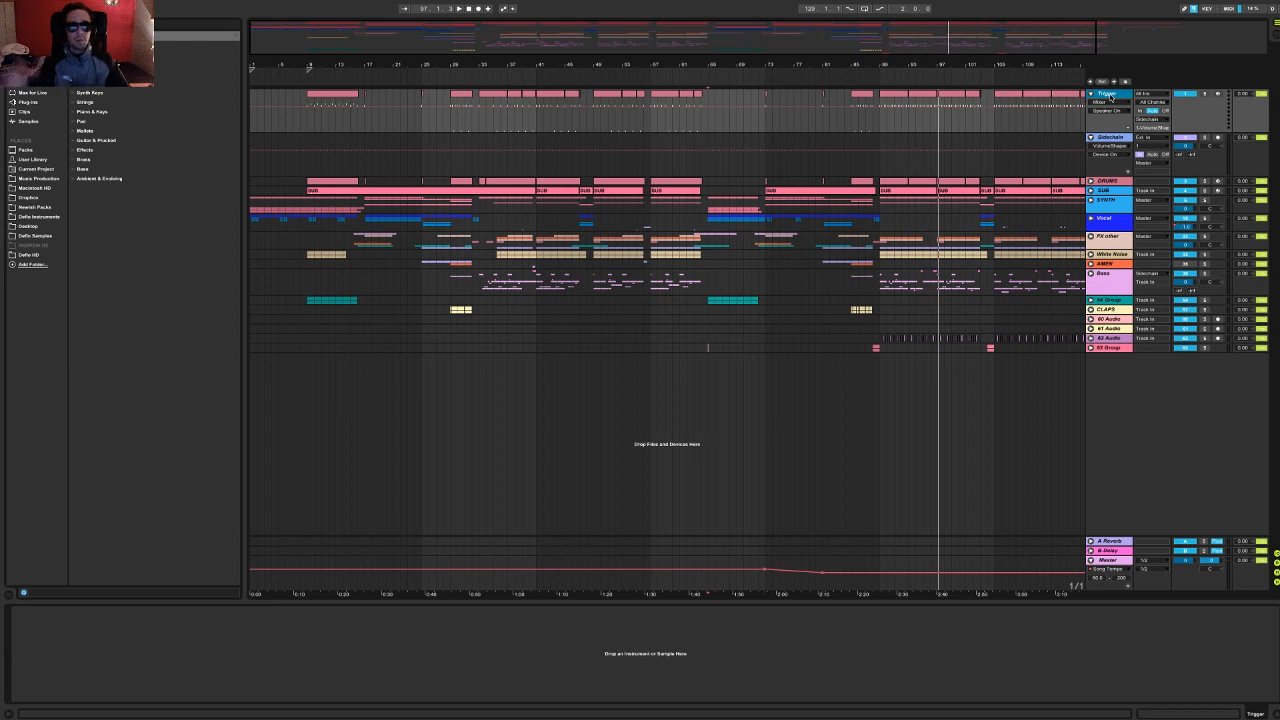
Collapse the Trigger group, hiding its Sidechain track again.
click(460, 110)
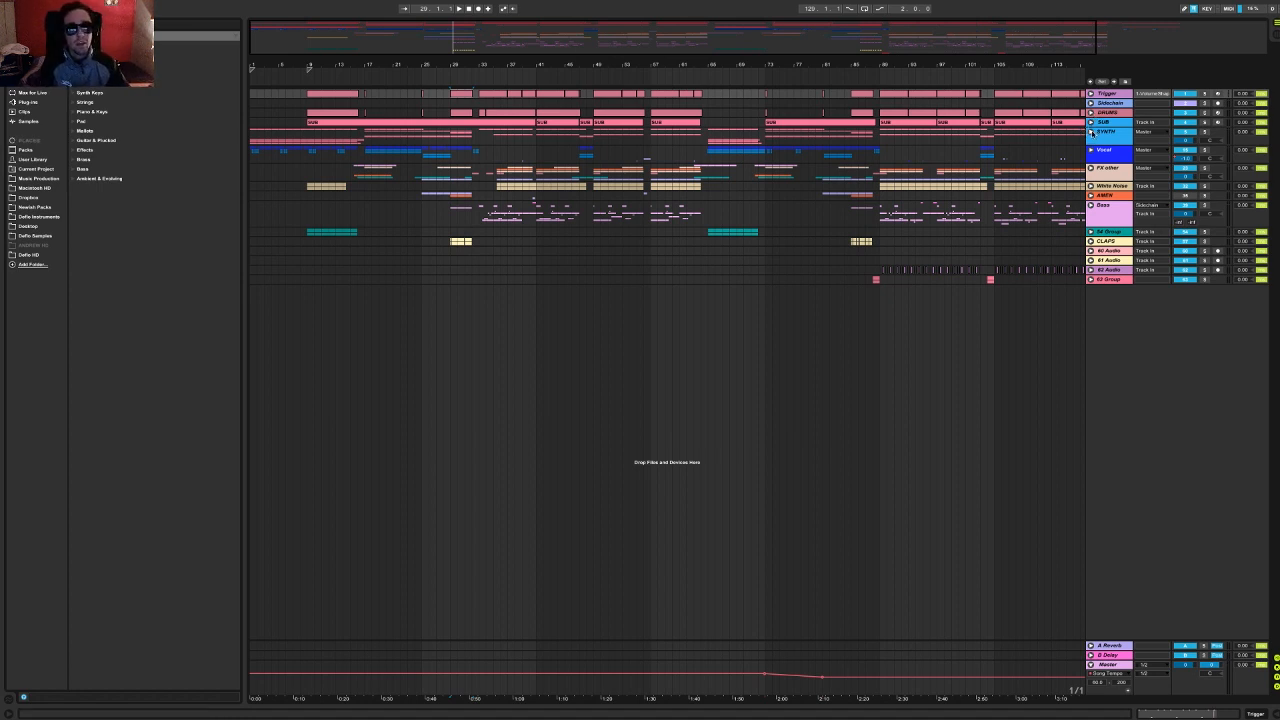
Unfold and play the SUB group's first clip, fold it, then unfold the SYNTH group.
click(1090, 122)
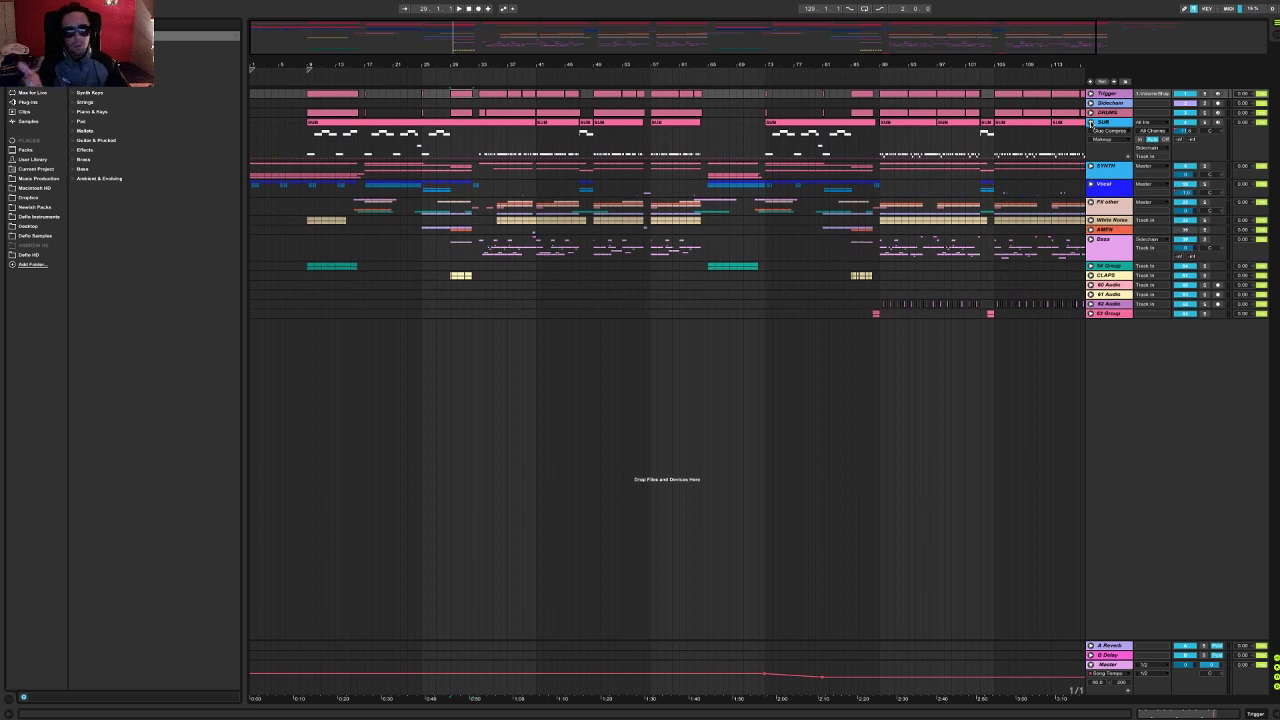
click(420, 145)
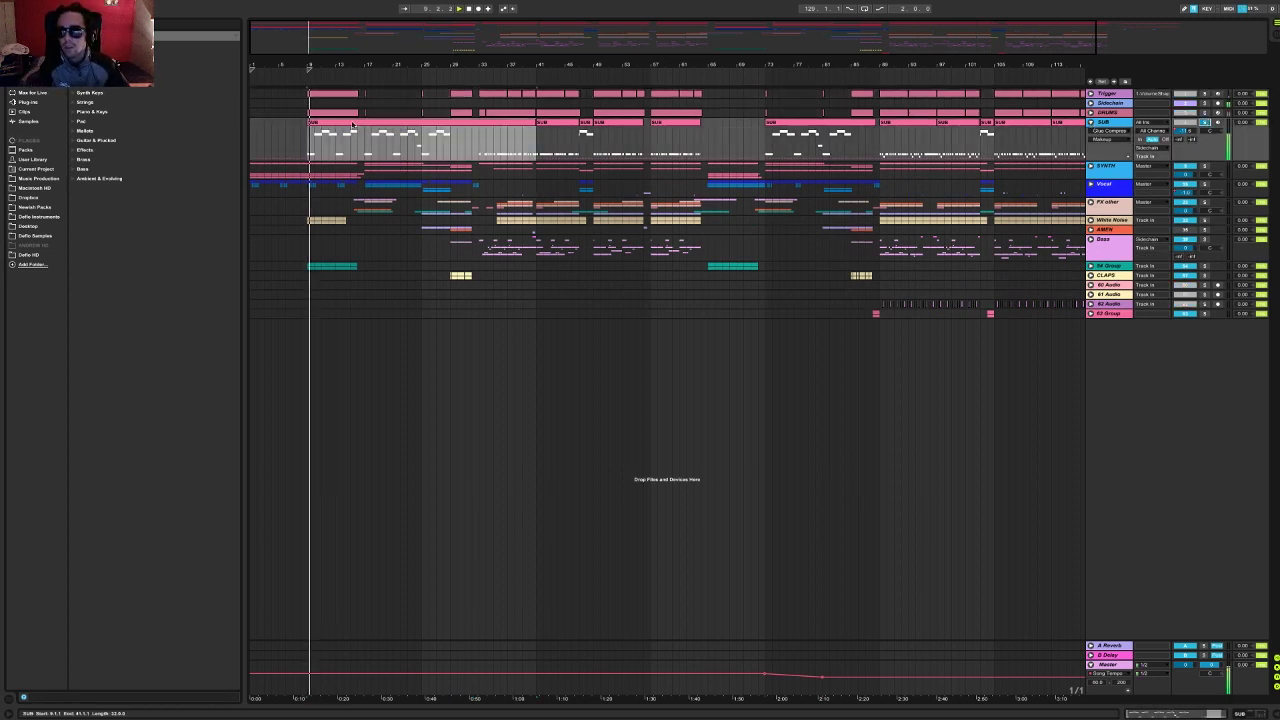
click(461, 8)
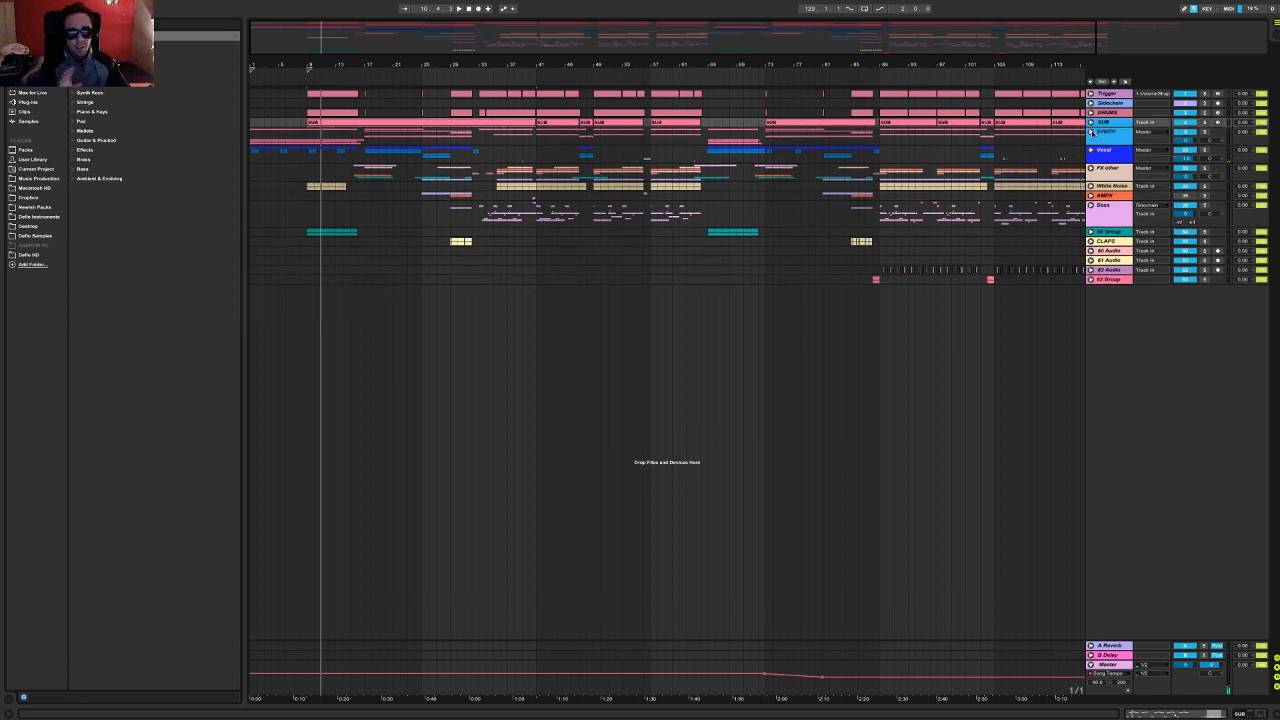
click(1091, 131)
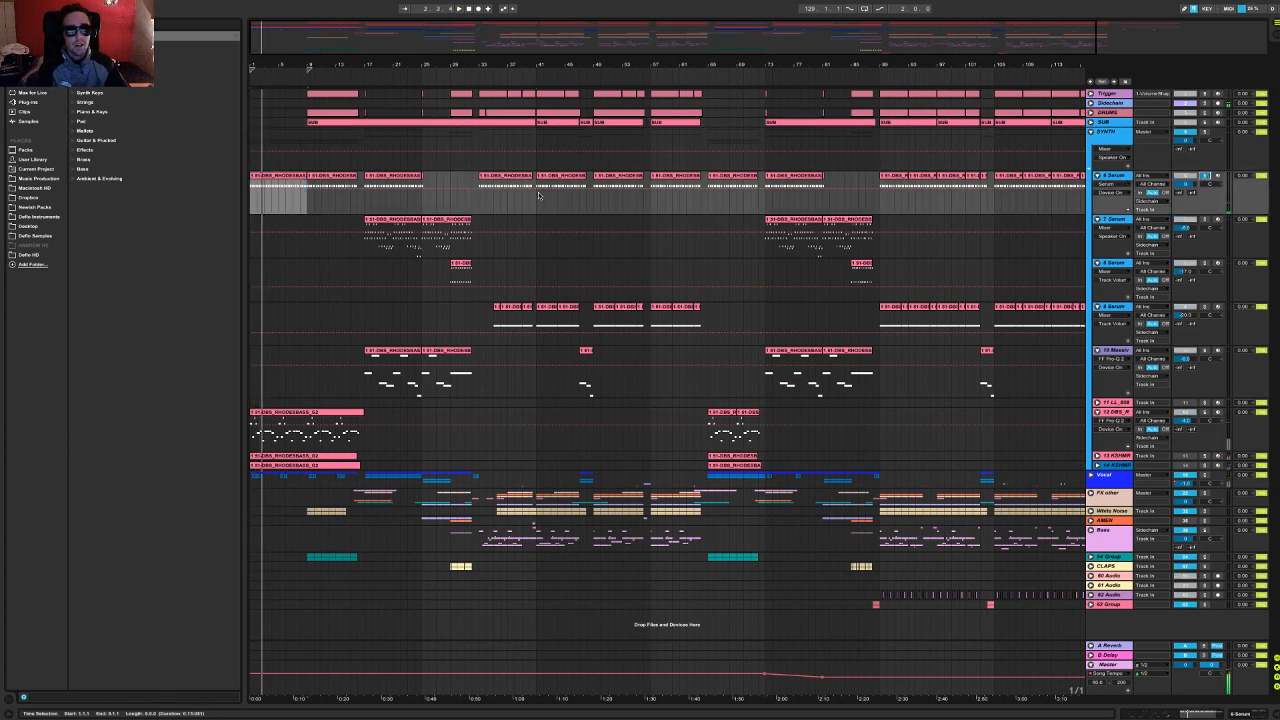
Open and move the Serum window, then select the DBS_RHODESBASS_02 clip to show its effects.
click(280, 195)
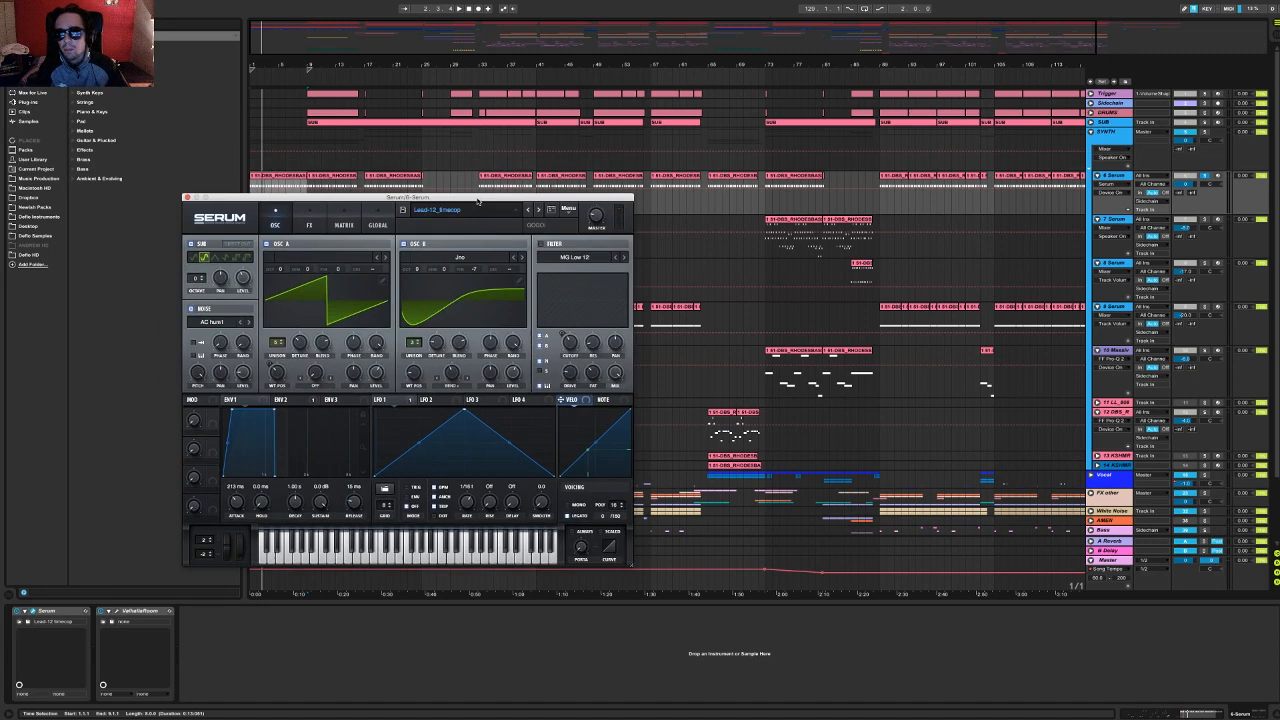
drag(407, 197, 430, 228)
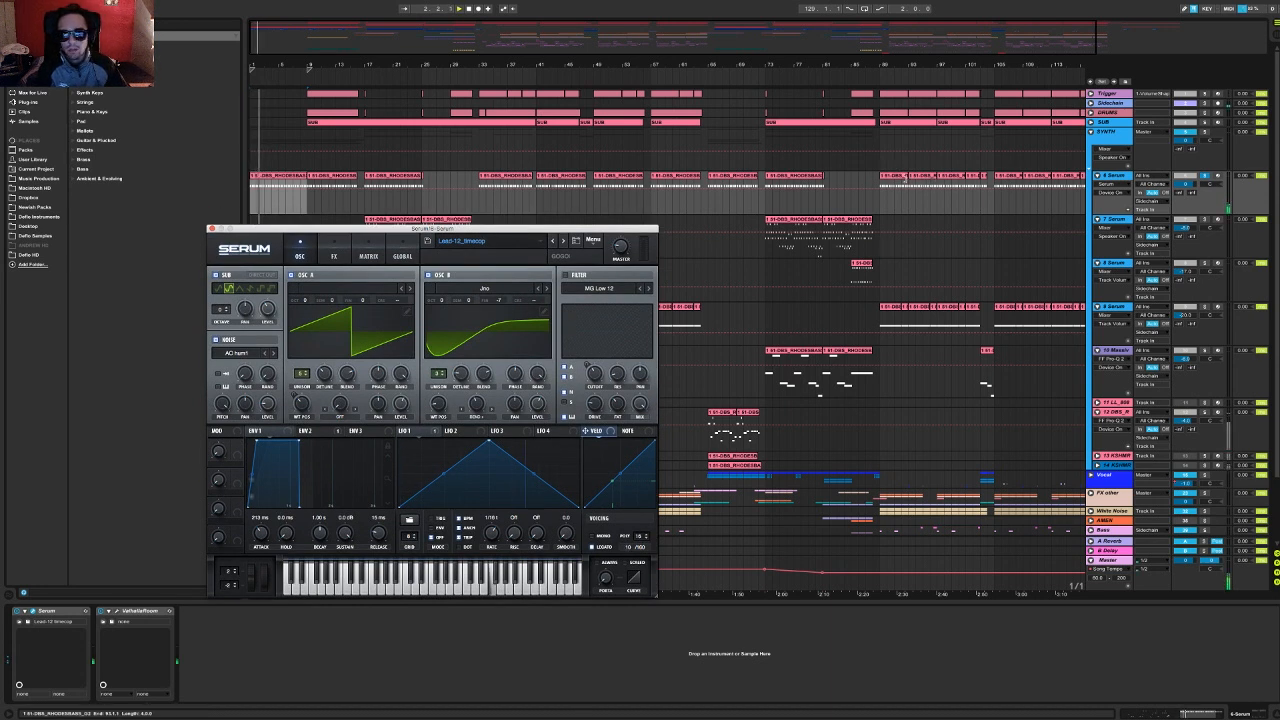
click(490, 241)
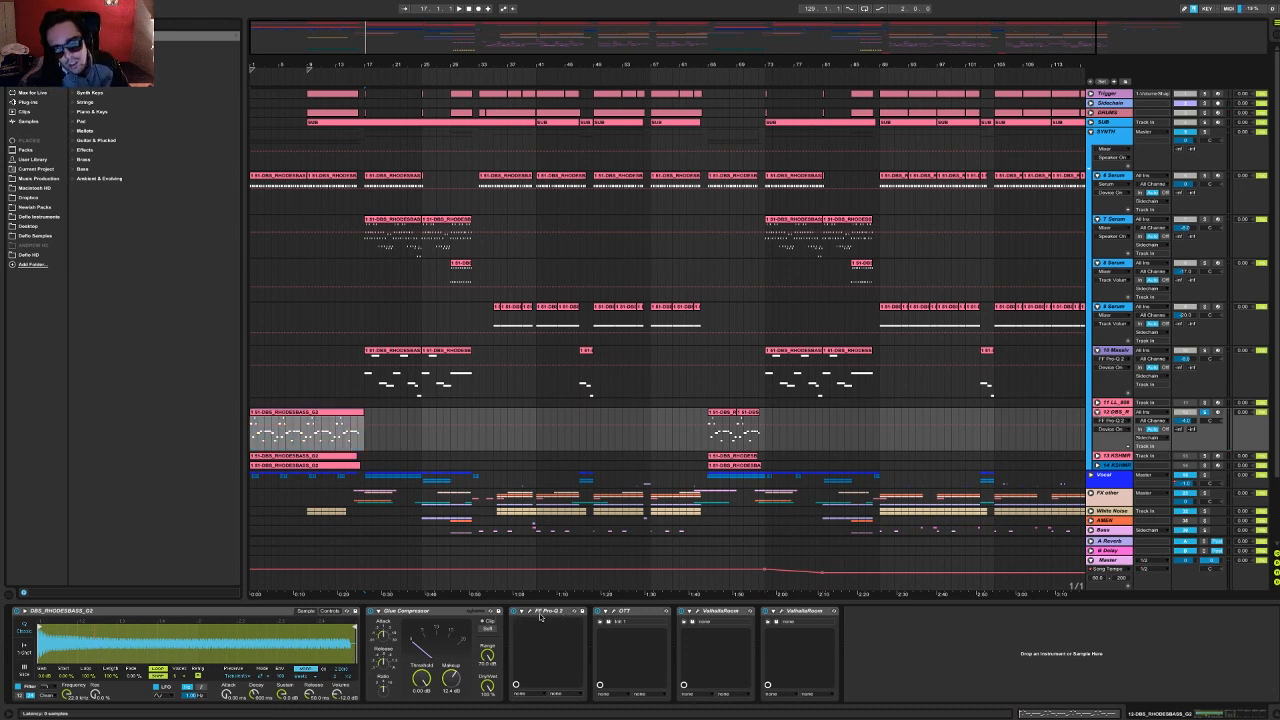
Hide the Rhodes bass device panel, leaving the SYNTH group's tracks unfolded.
click(305, 435)
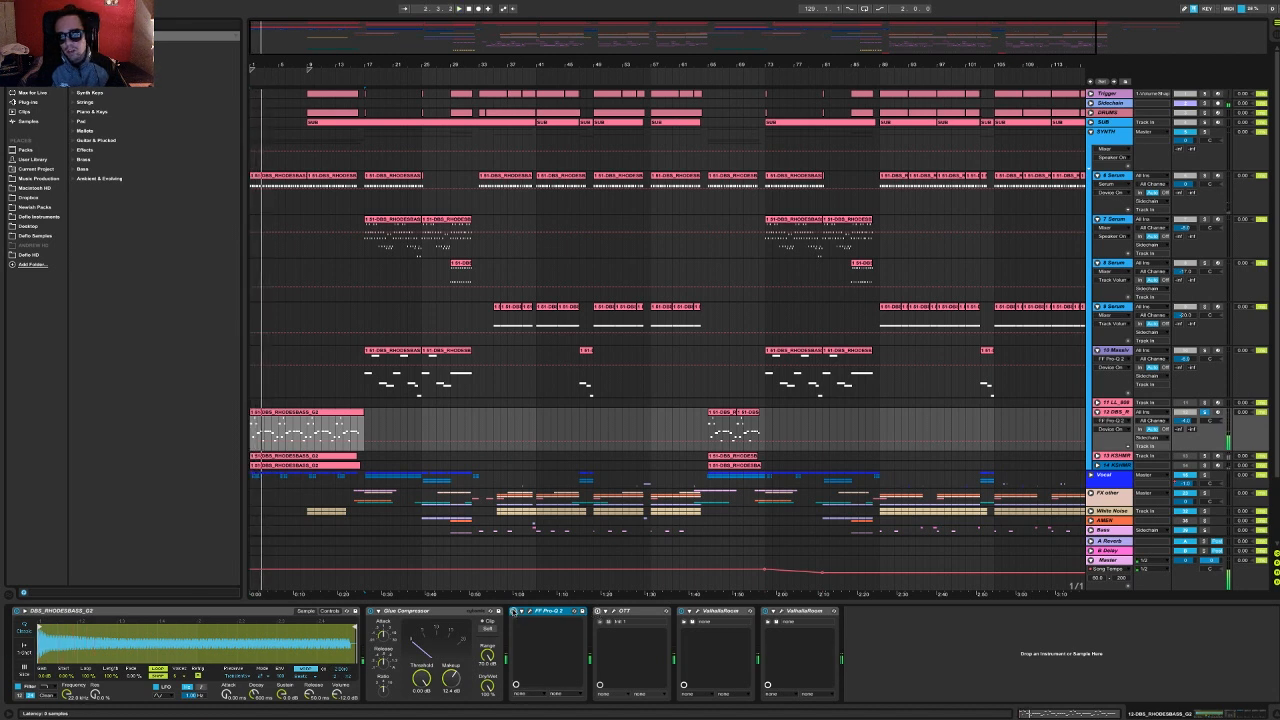
click(448, 9)
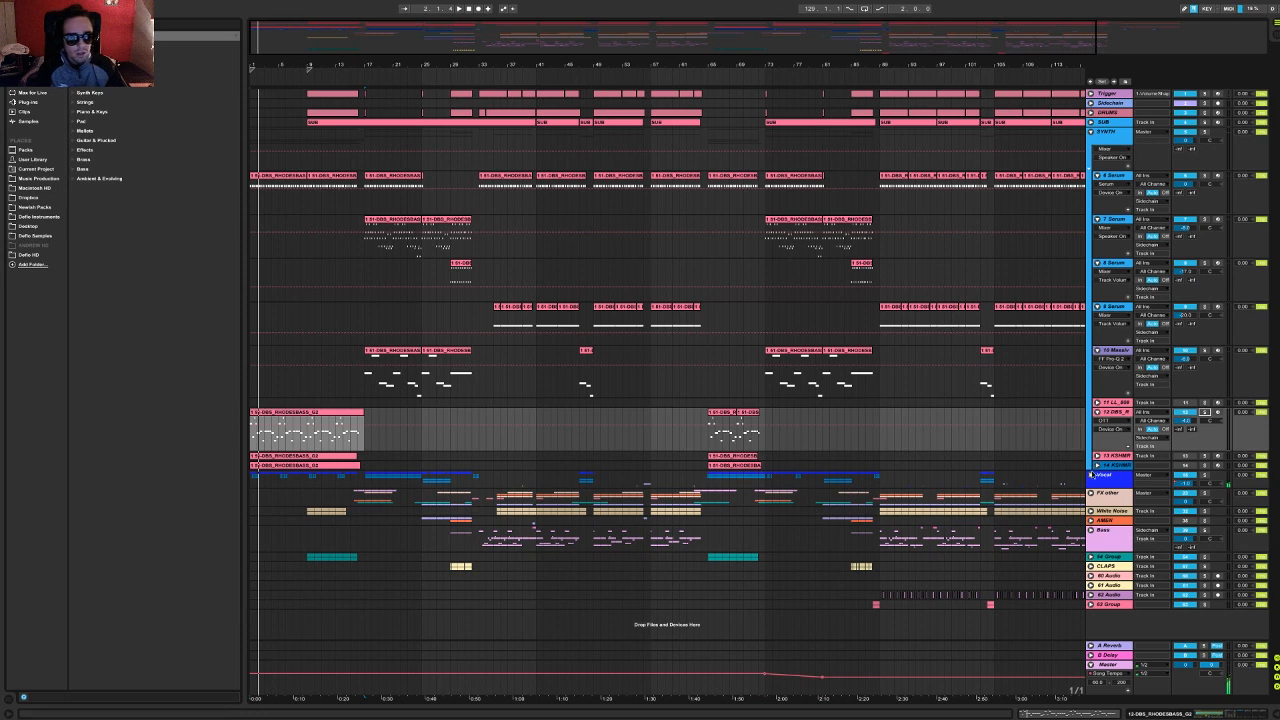
Scroll down the arrangement and expand the next group to show its audio tracks.
scroll(down, 3)
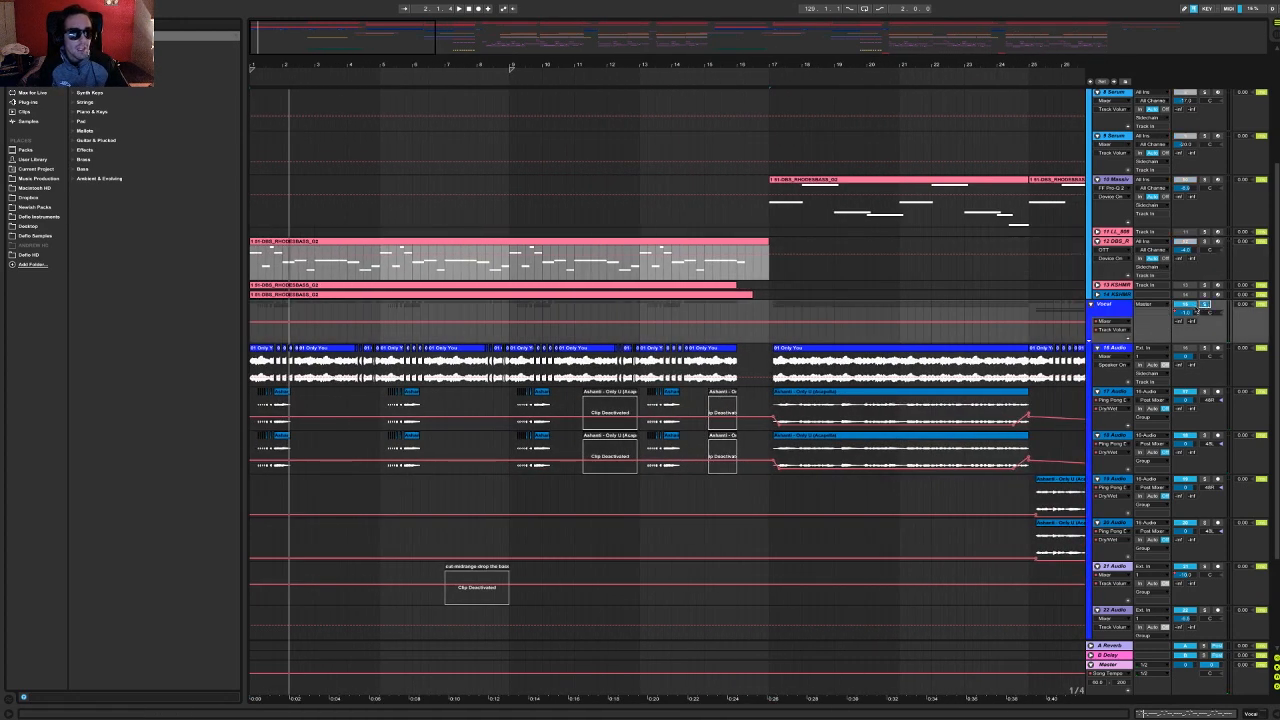
click(450, 8)
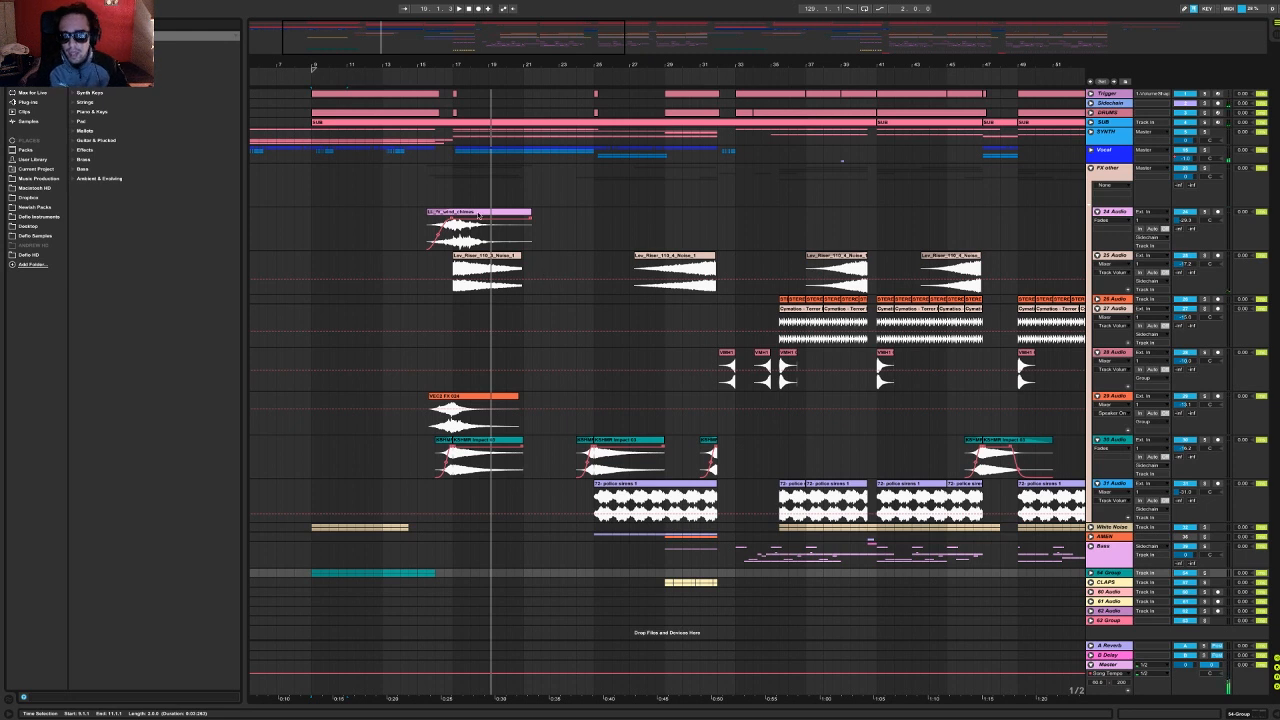
Select the track 25 noise riser and 24 Audio chimes clips, then toggle a group's fold.
click(487, 275)
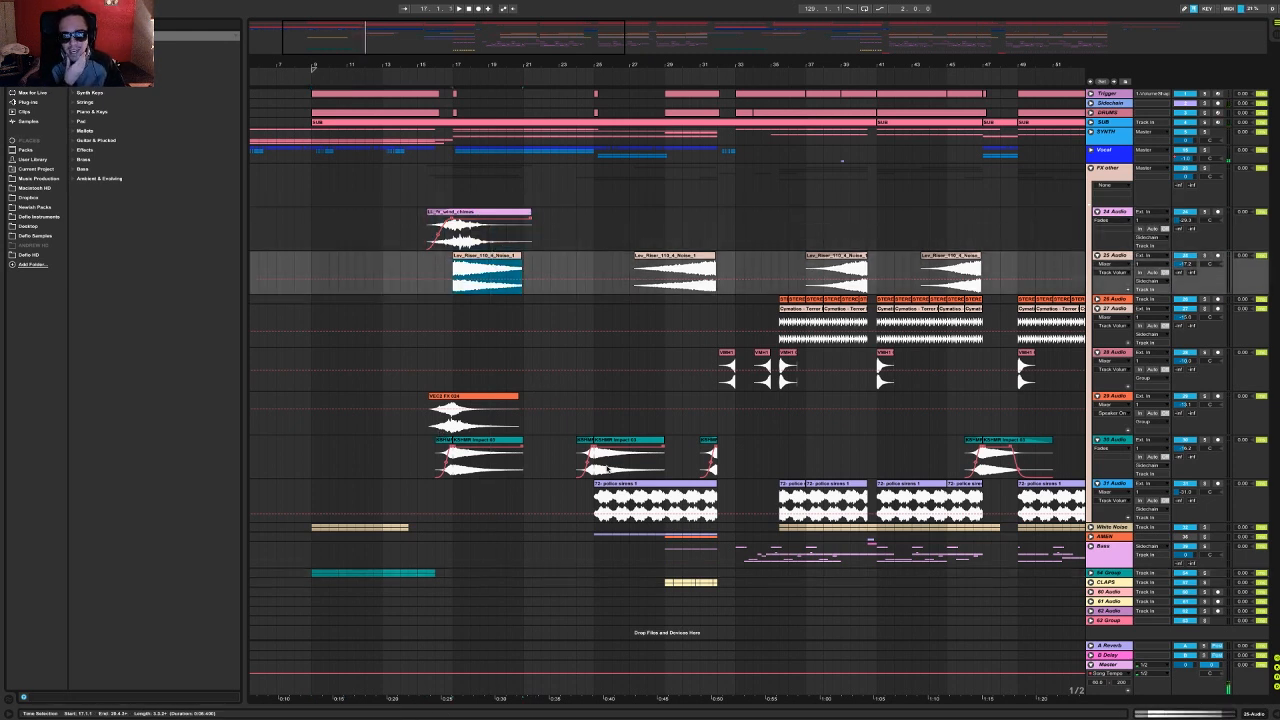
mouse_move(653, 157)
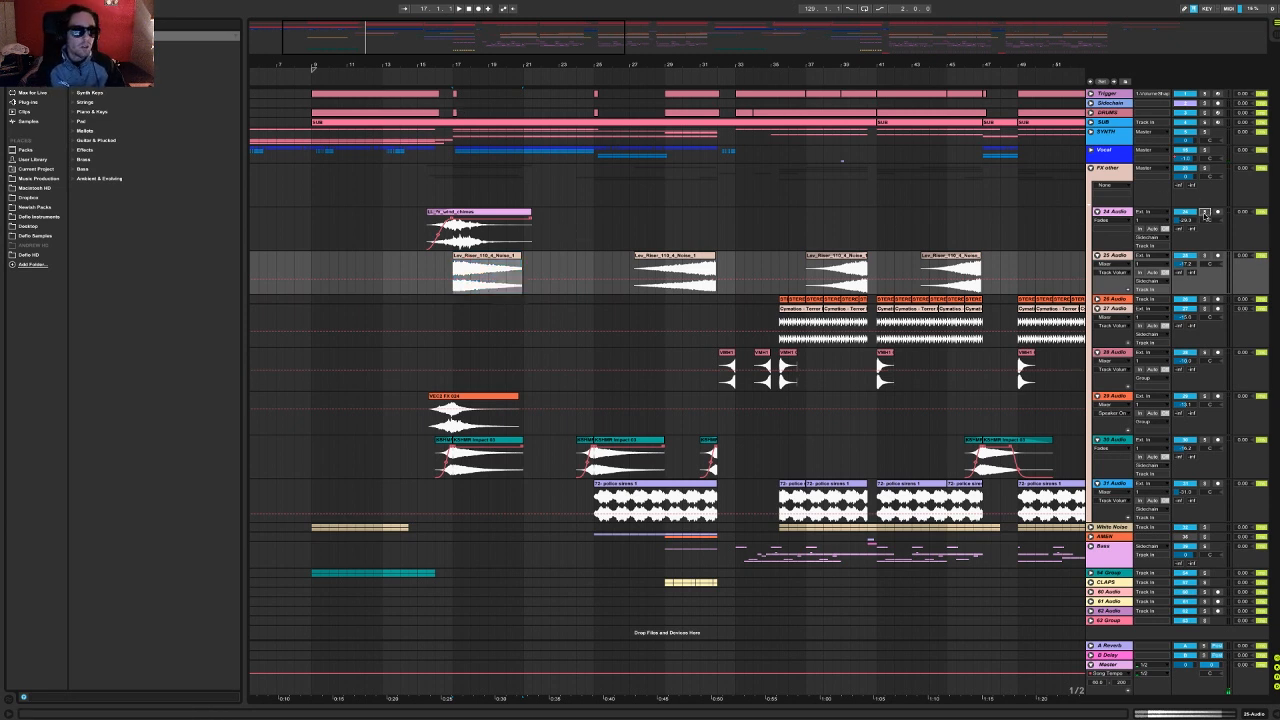
click(480, 220)
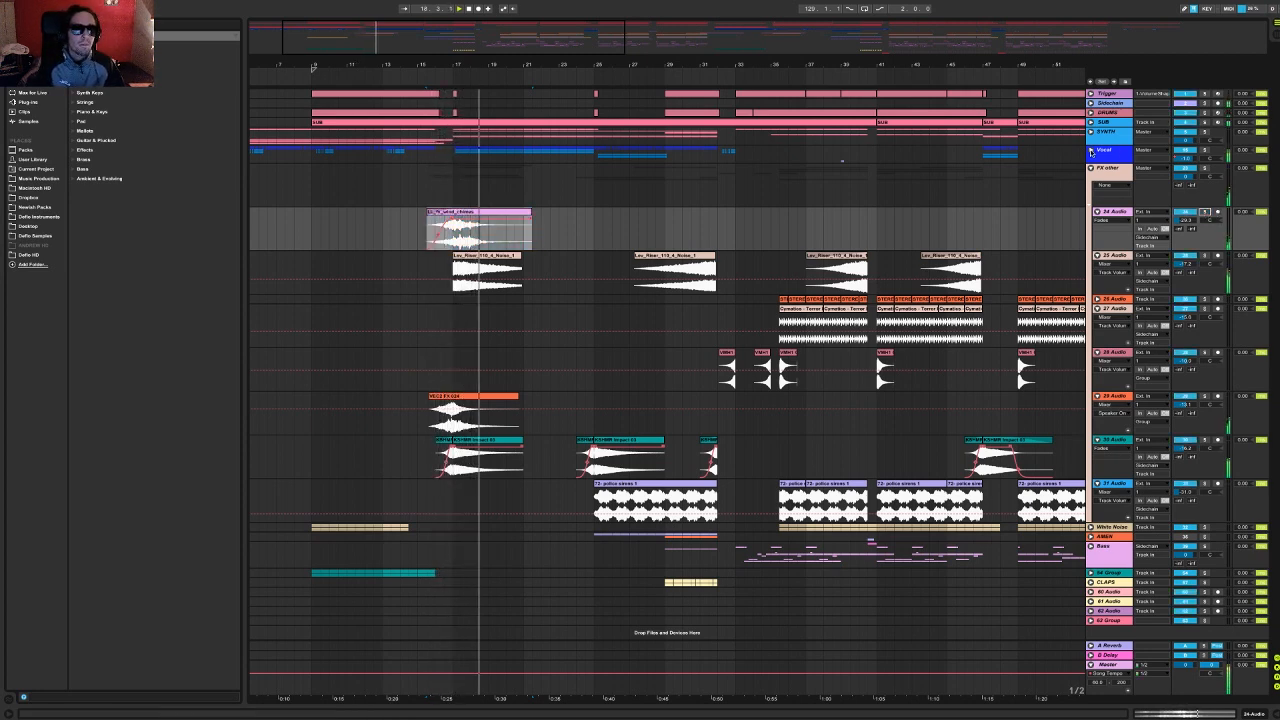
click(1091, 150)
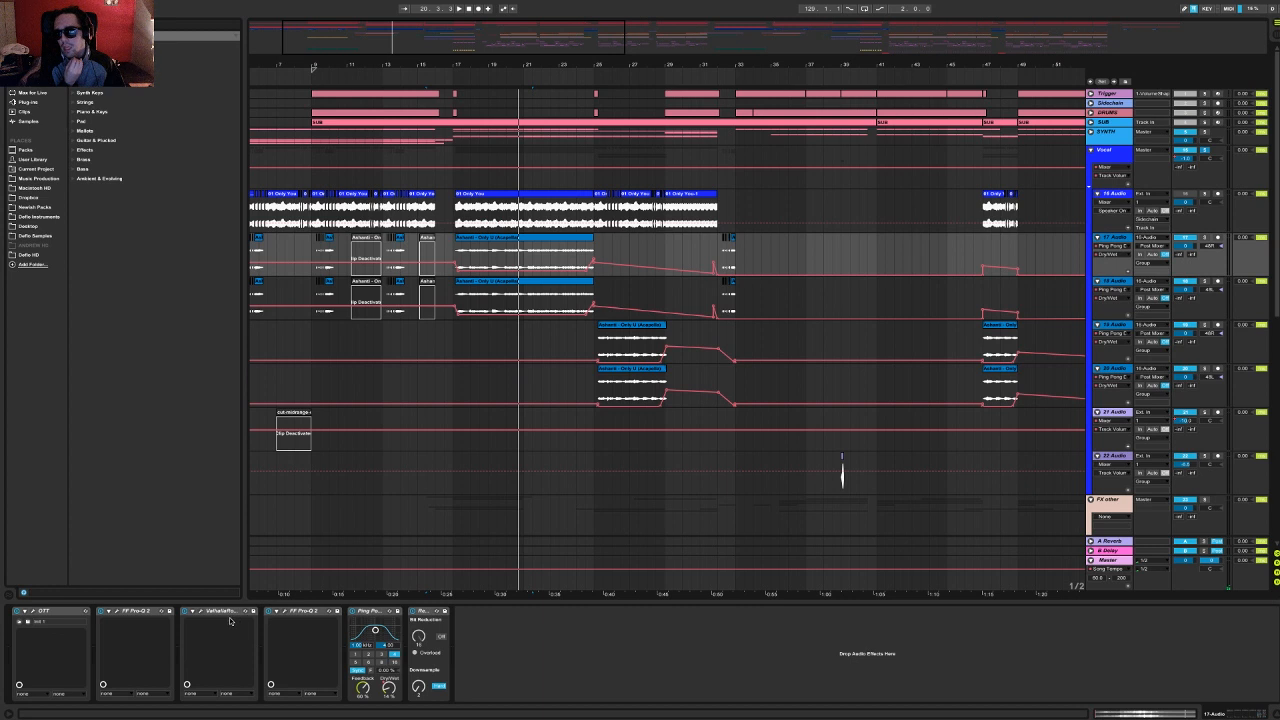
mouse_move(108, 620)
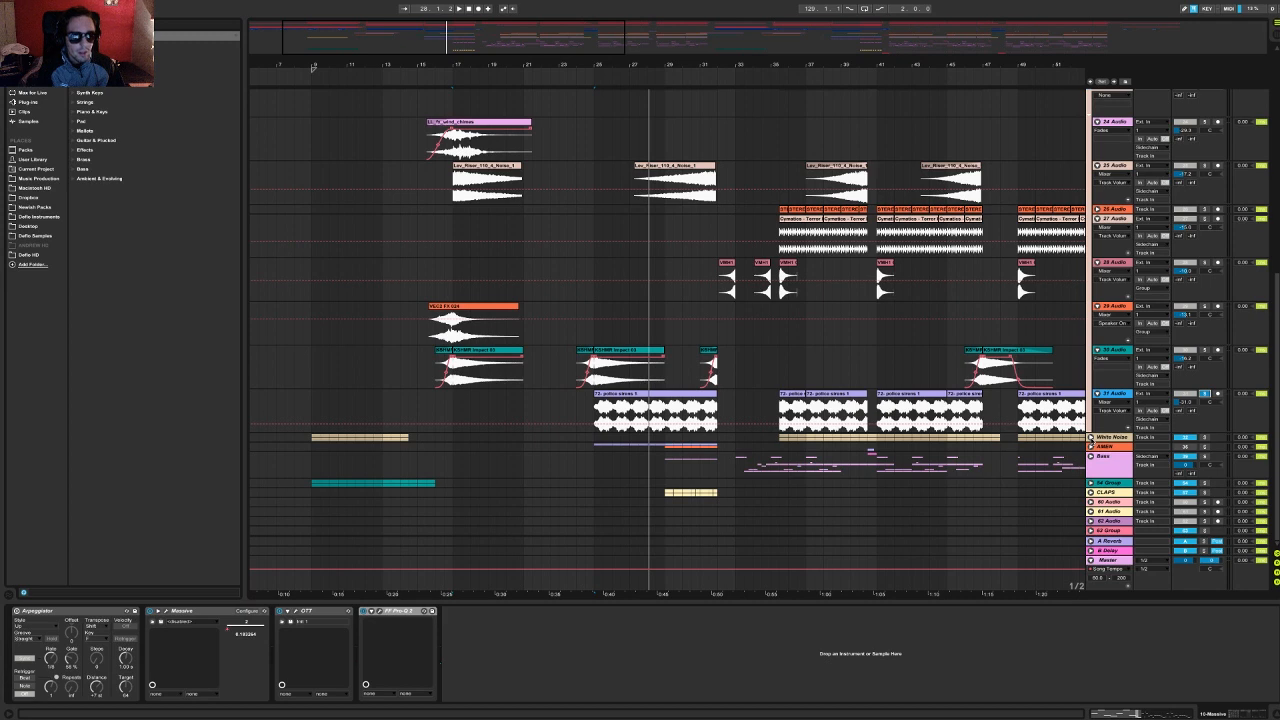
Scroll down the arrangement to bring the Bass group into view.
scroll(down, 3)
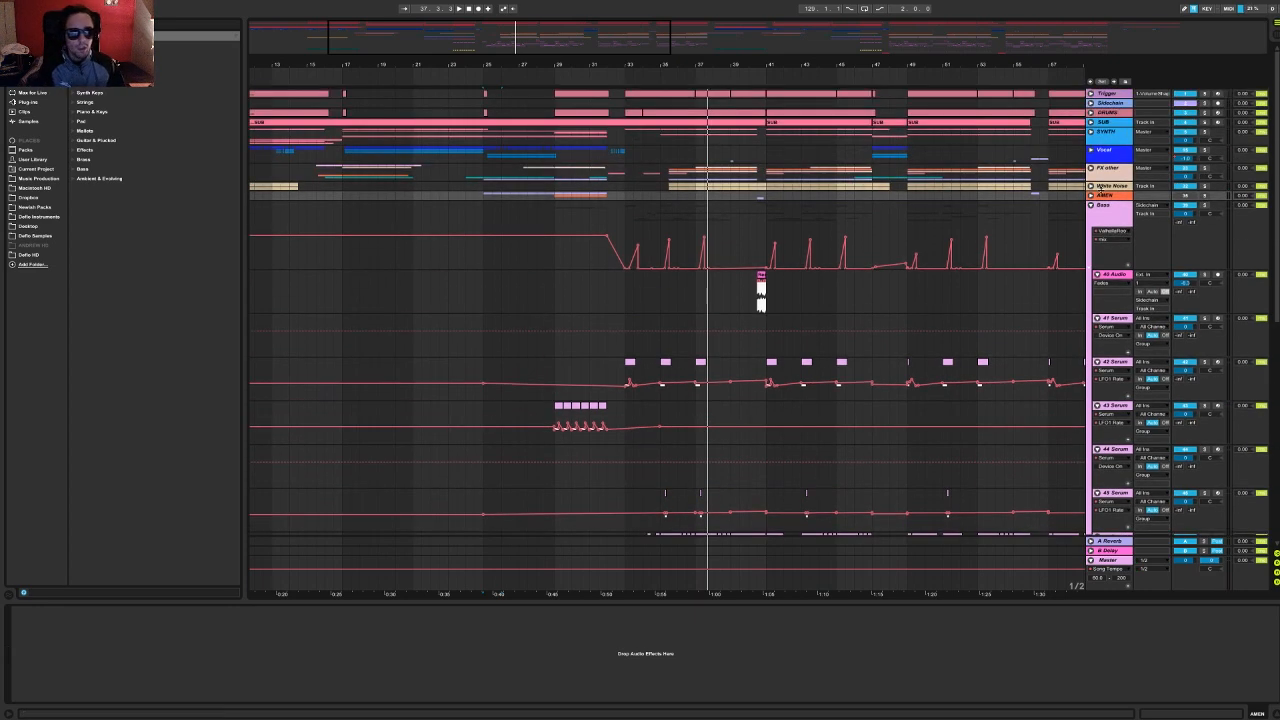
Scroll to the Bass tracks, drag the Serum bass editor fully into view, then close it.
scroll(down, 3)
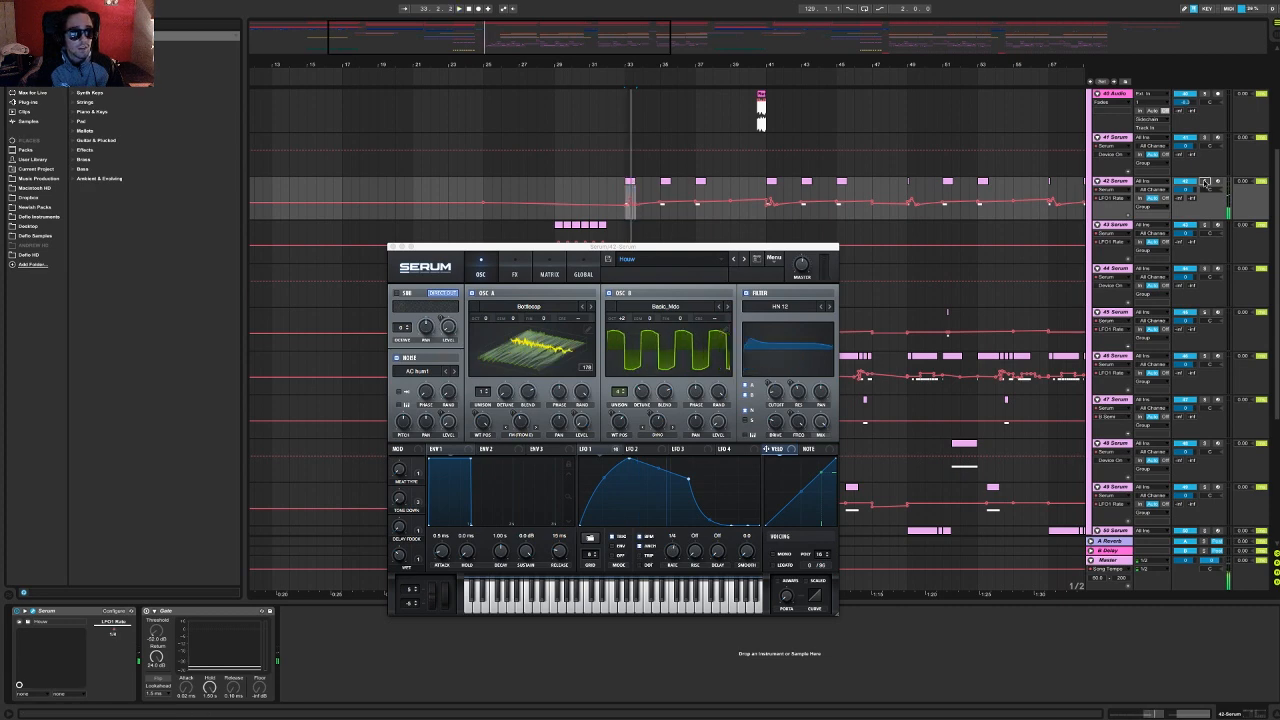
drag(612, 246, 425, 245)
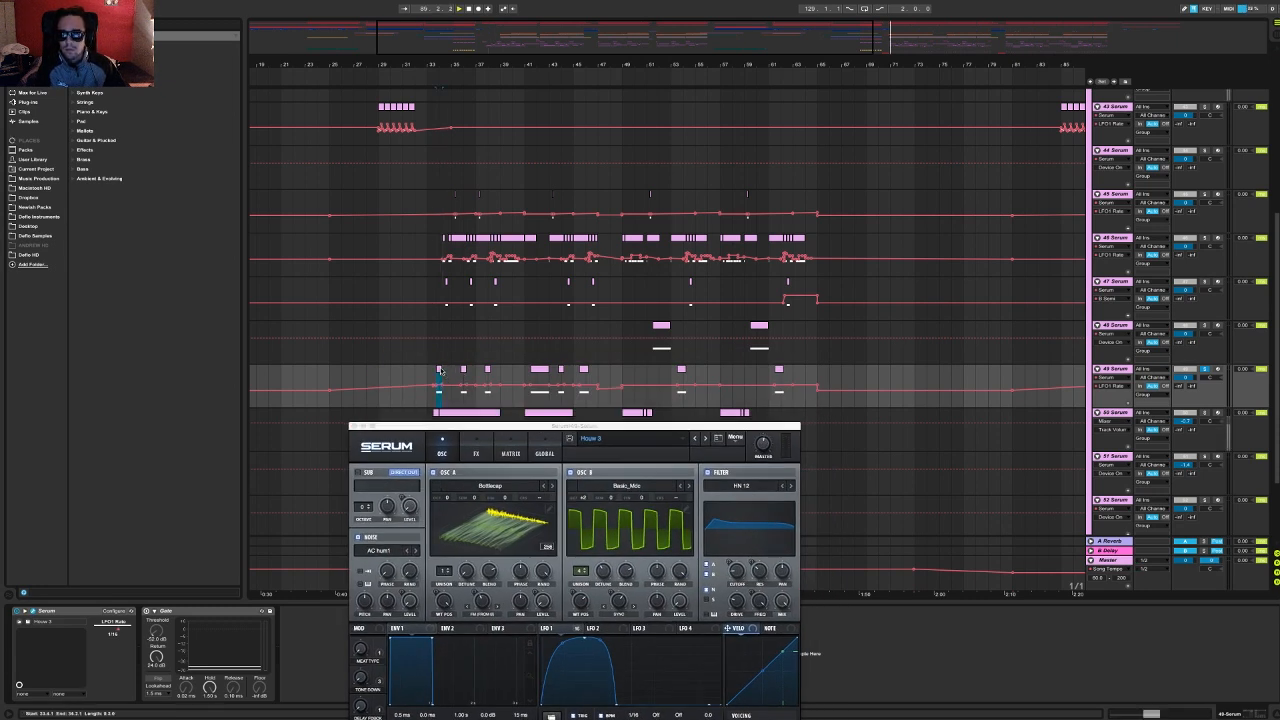
drag(580, 425, 560, 347)
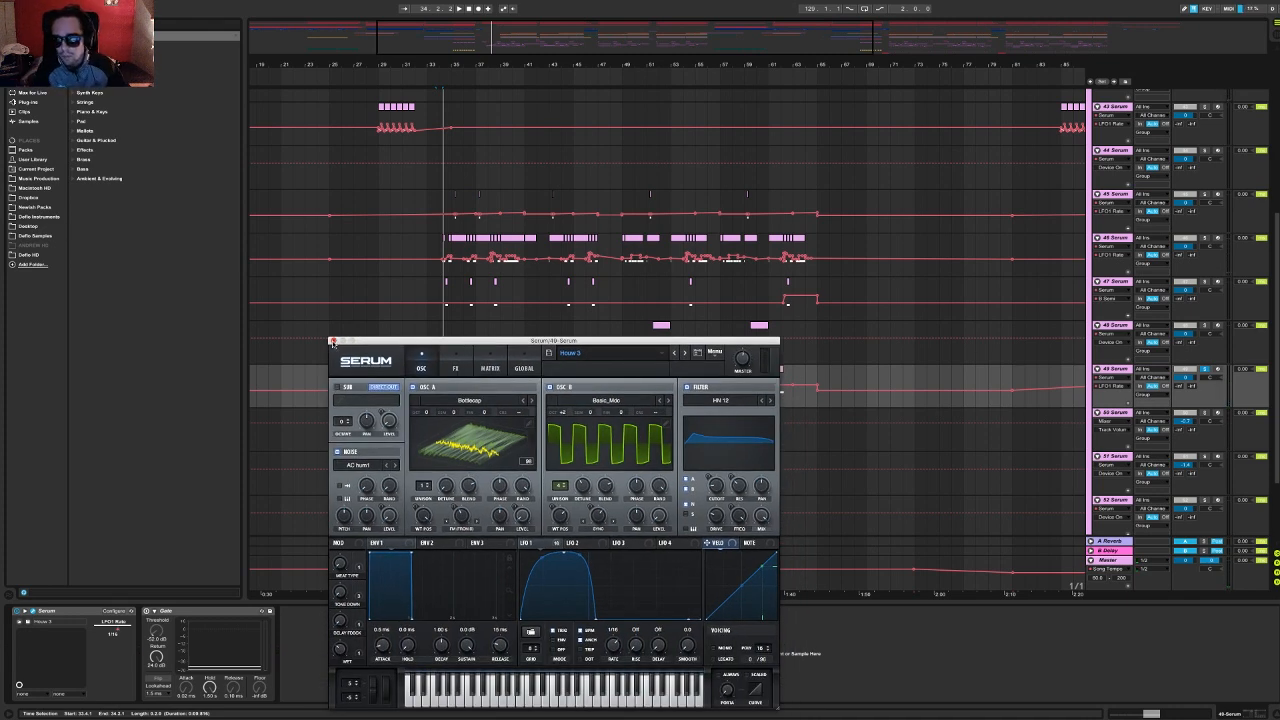
click(333, 341)
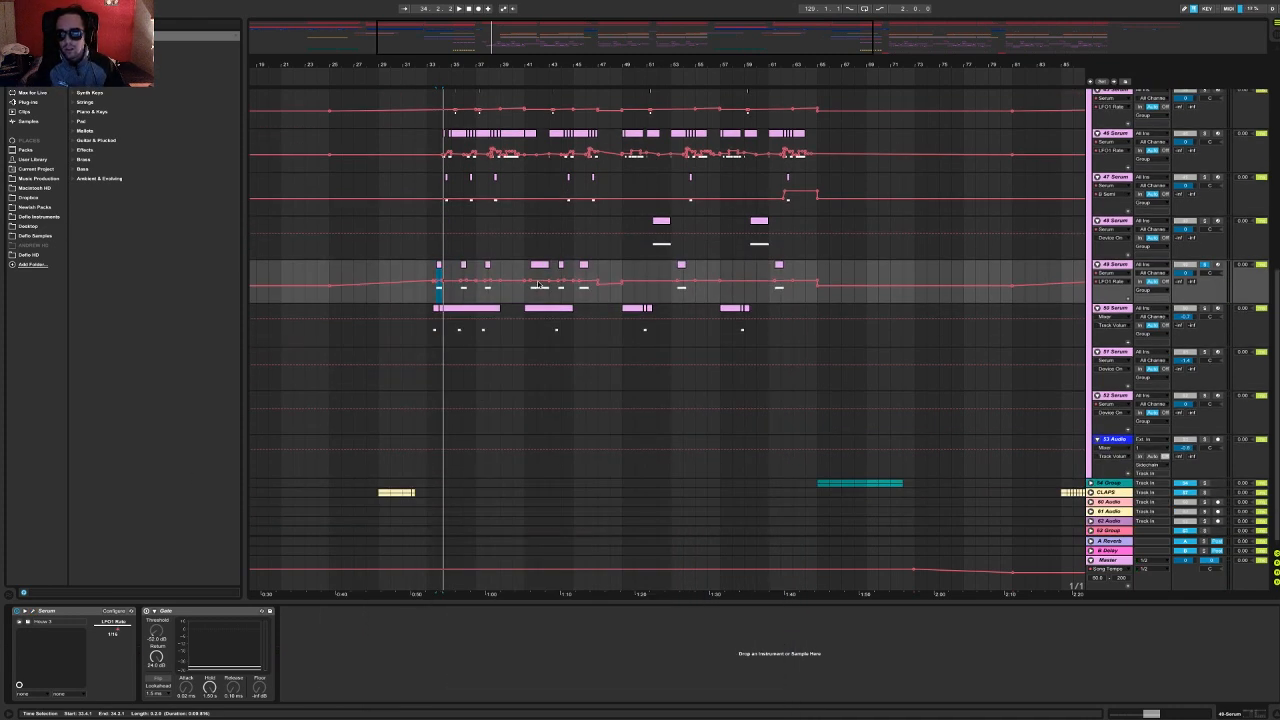
Fold the Bass group, unfold it again, and show its bus effect chain.
click(467, 330)
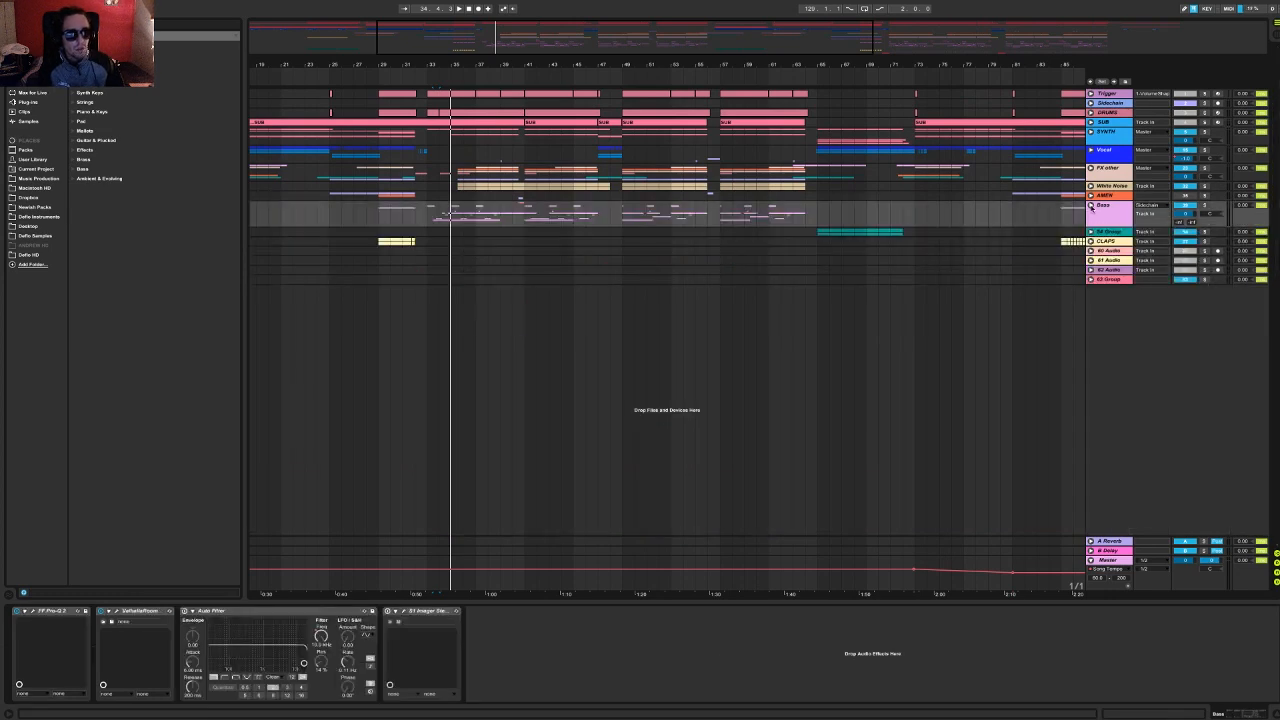
click(1091, 205)
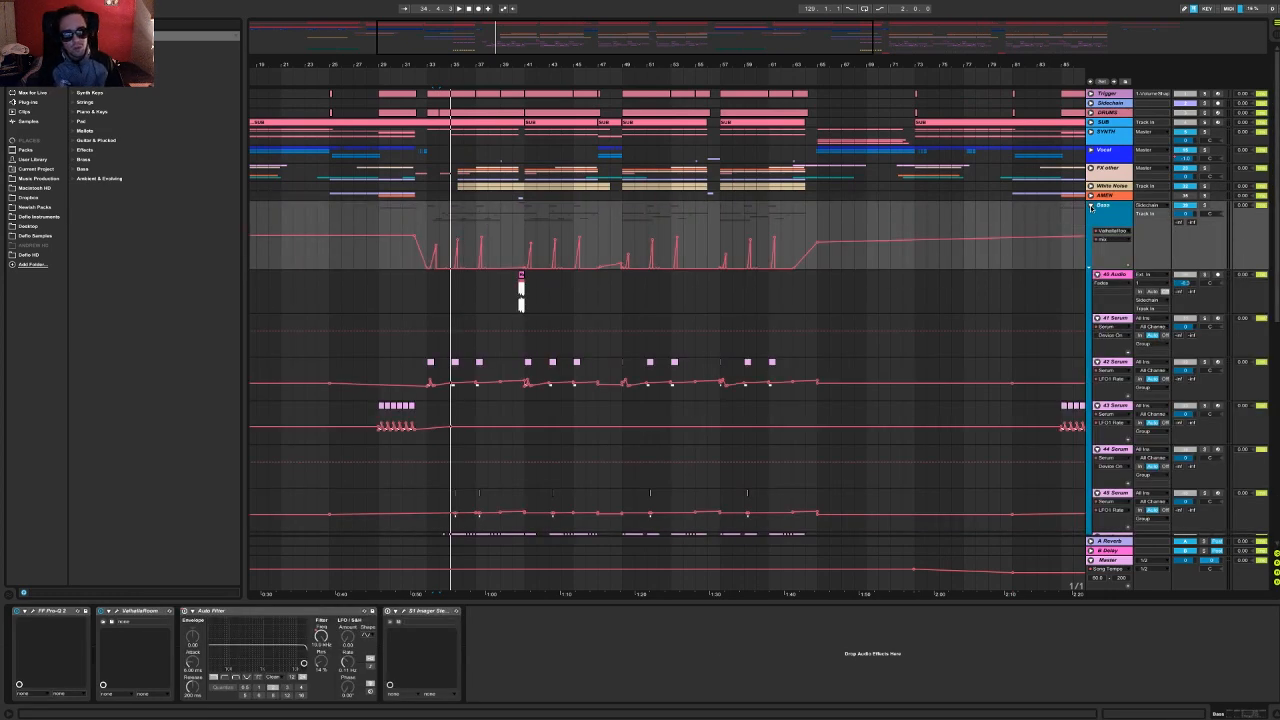
click(1091, 205)
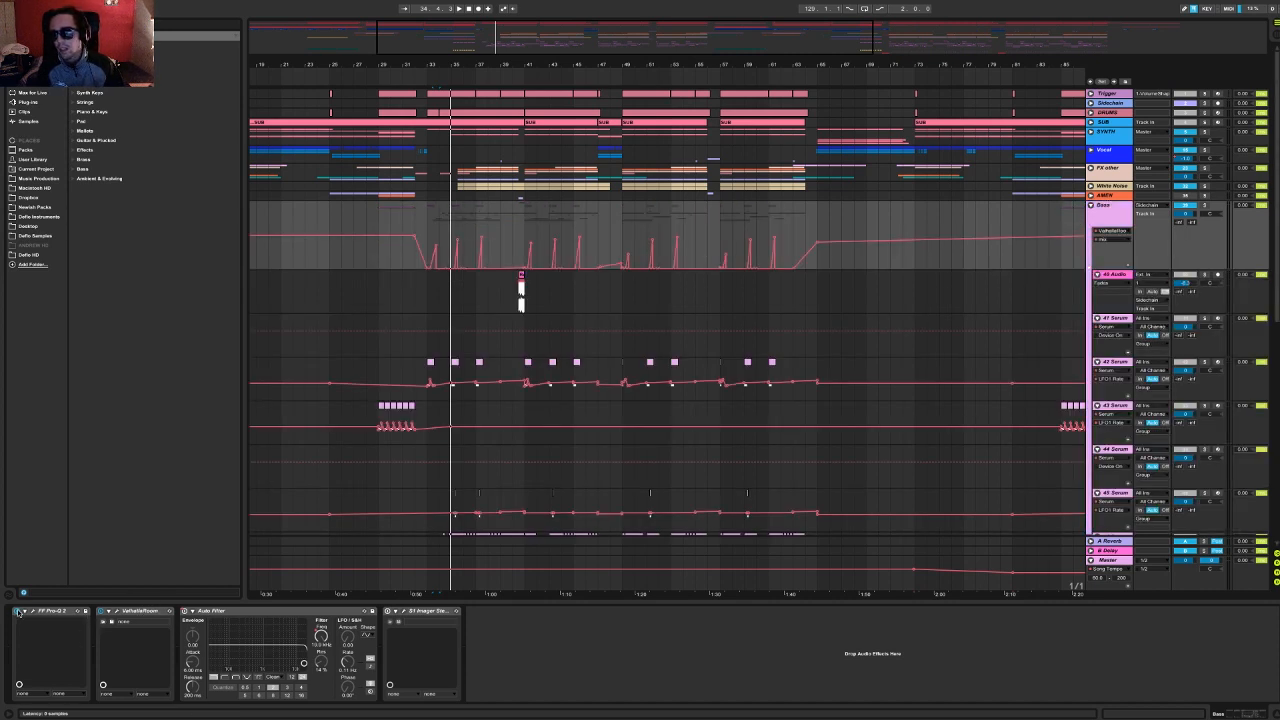
double_click(50, 611)
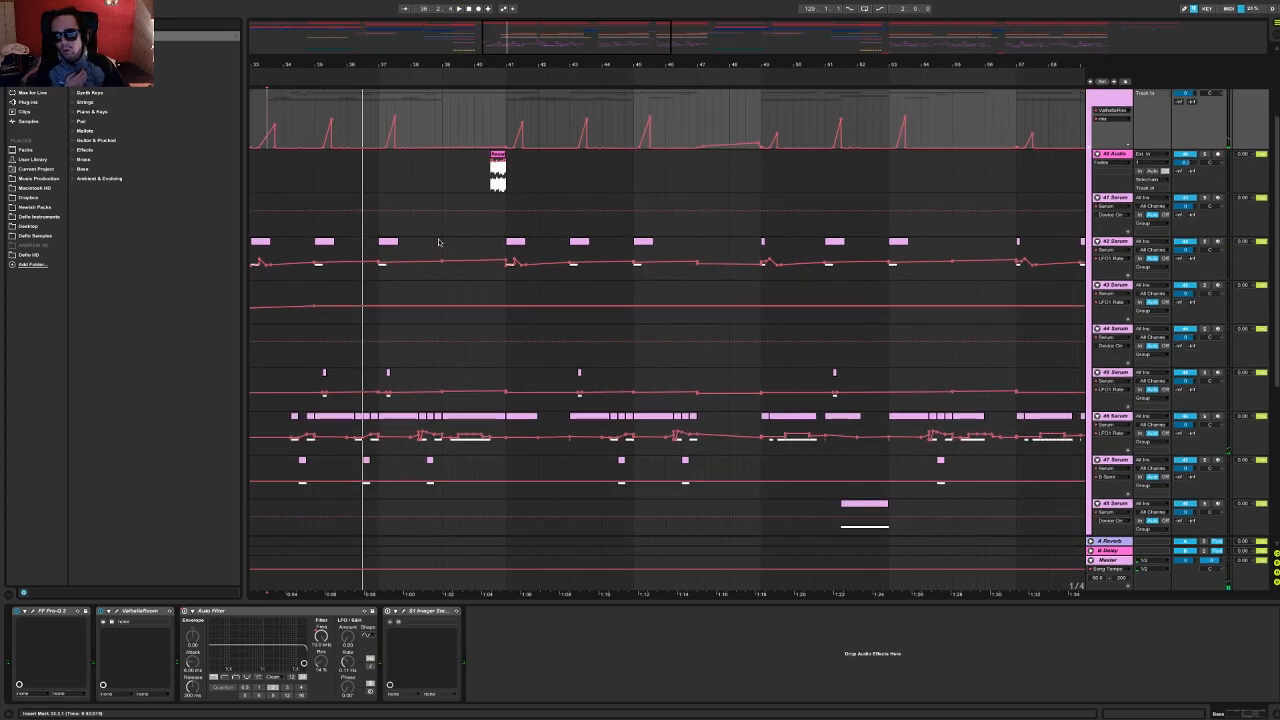
Select the hi-hat loop track among the FX other tracks, then scroll to the Bass group.
scroll(down, 3)
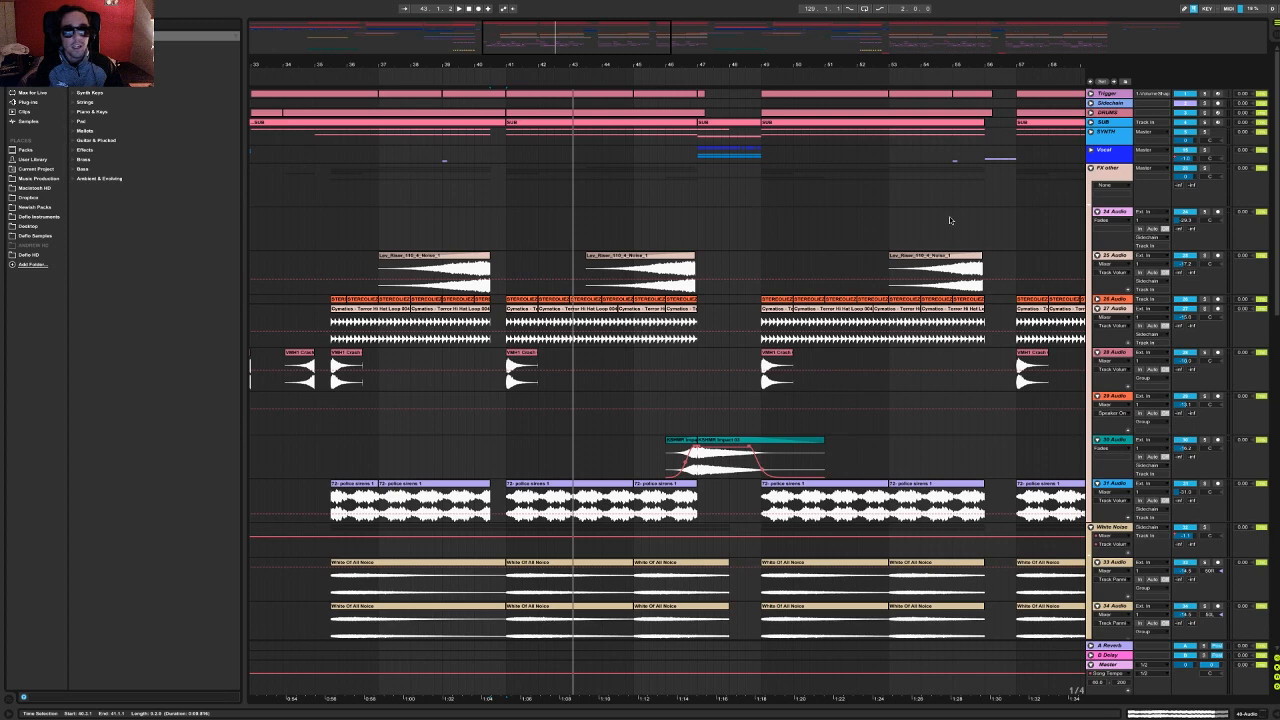
scroll(down, 3)
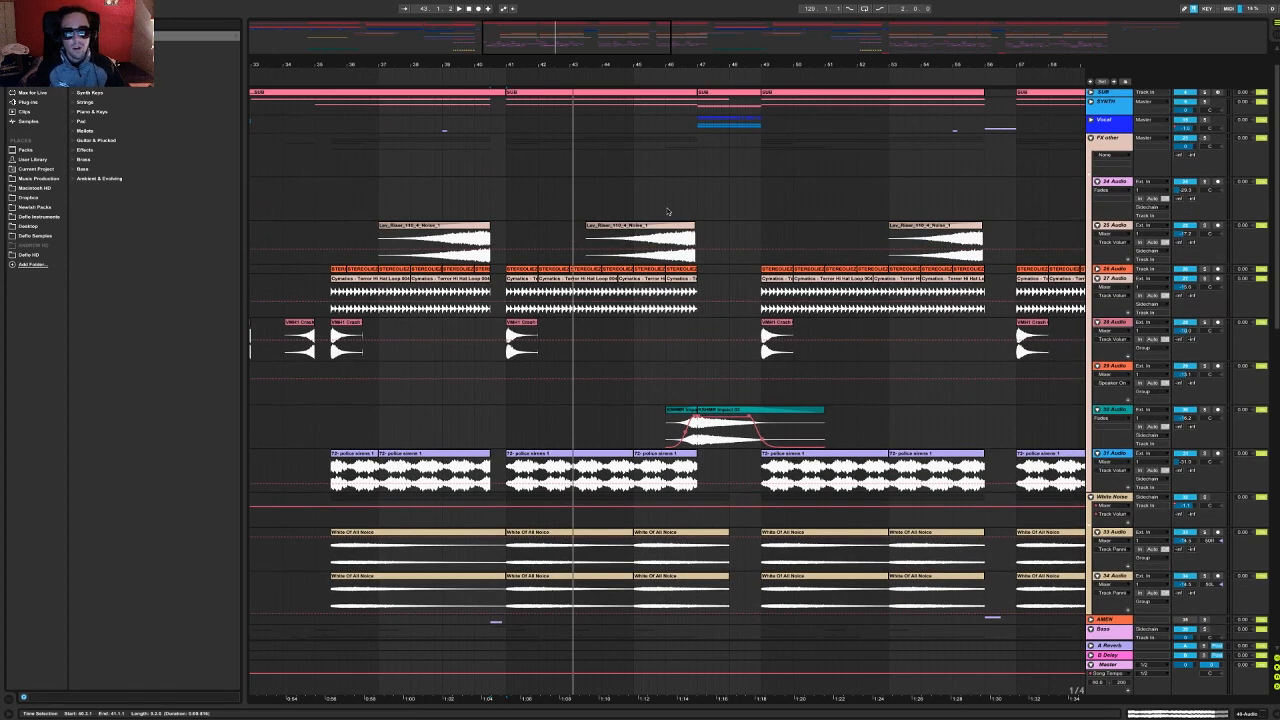
click(640, 242)
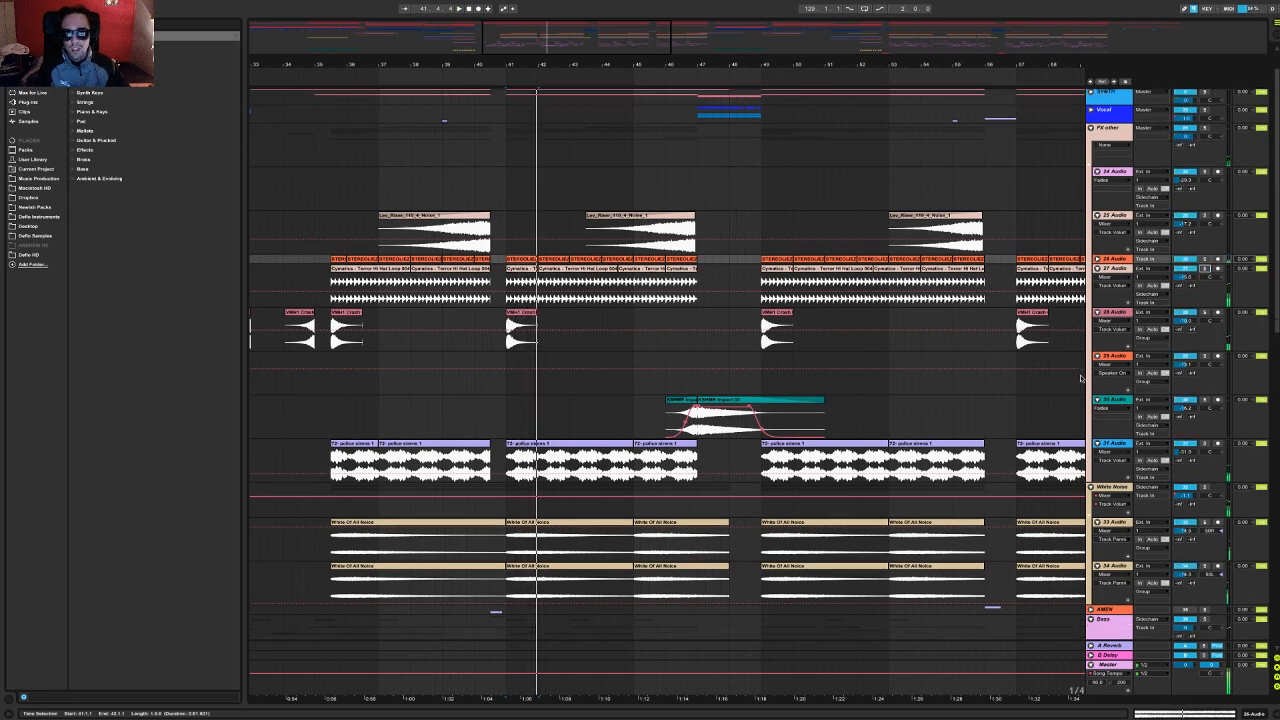
scroll(down, 3)
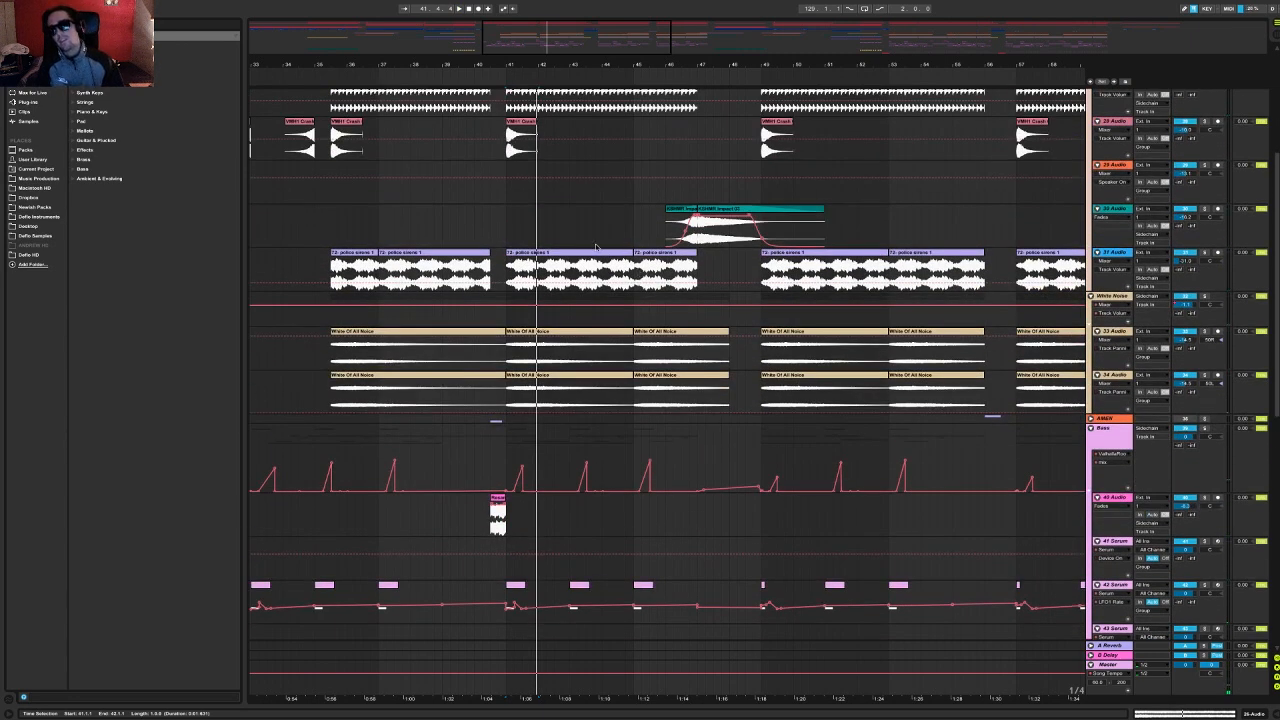
scroll(up, 3)
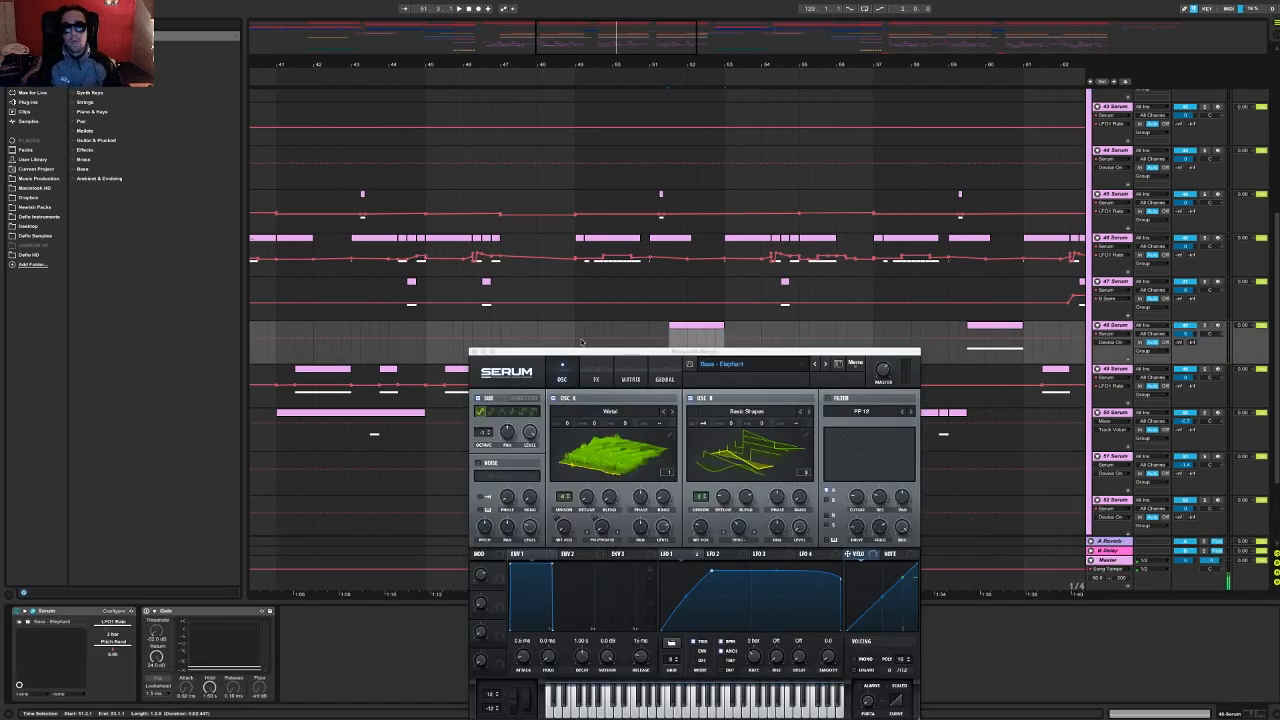
Move the Serum window off the bass notes and show oscillator A as a flat waveform.
drag(730, 363, 370, 140)
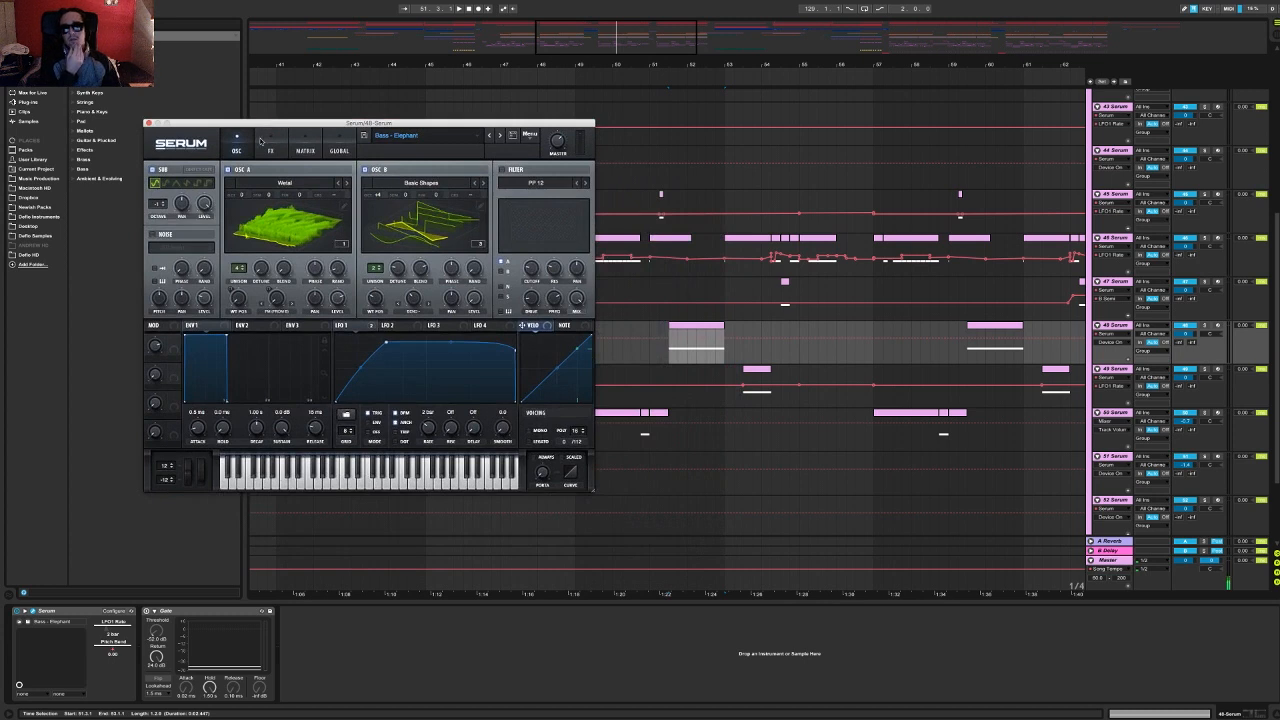
mouse_move(275, 231)
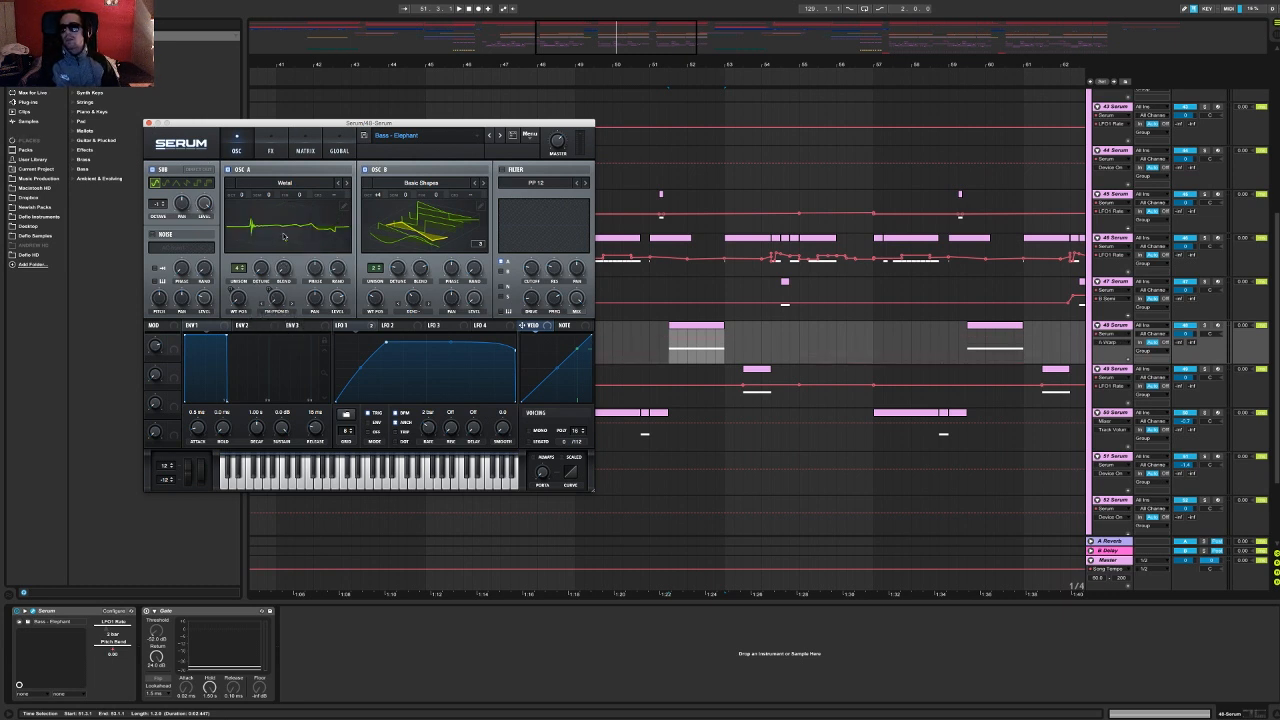
click(172, 122)
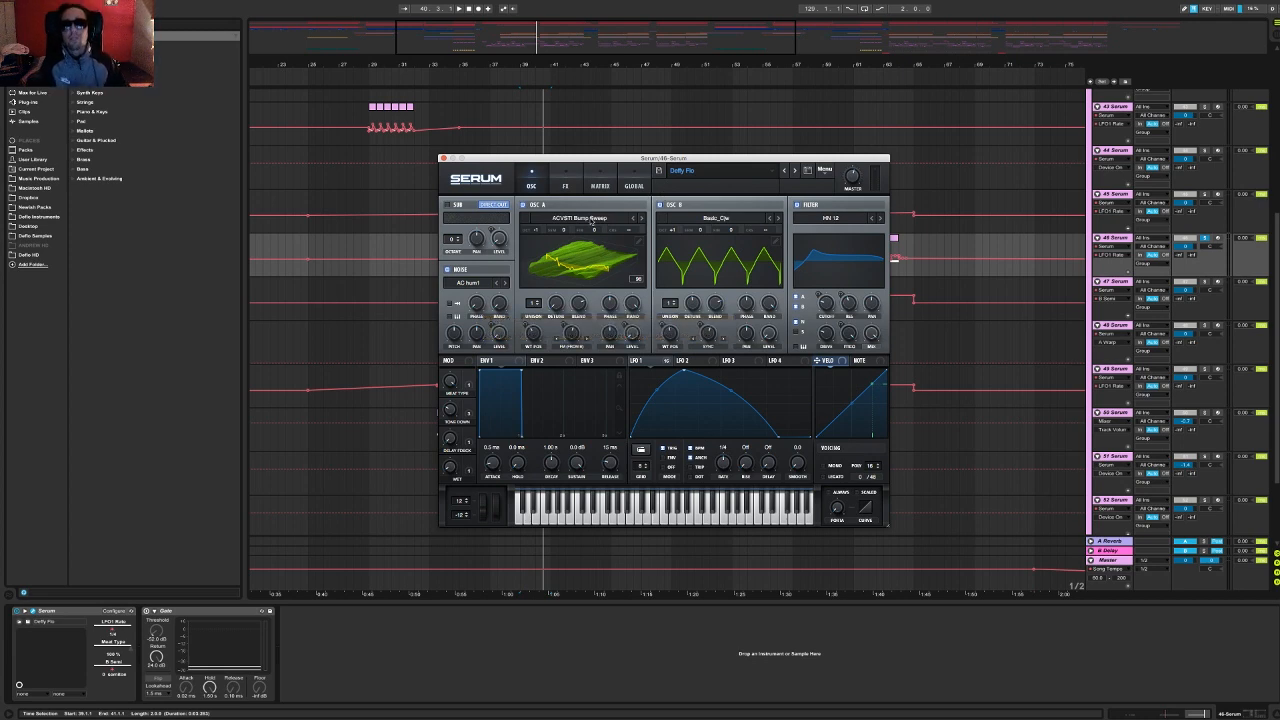
click(590, 218)
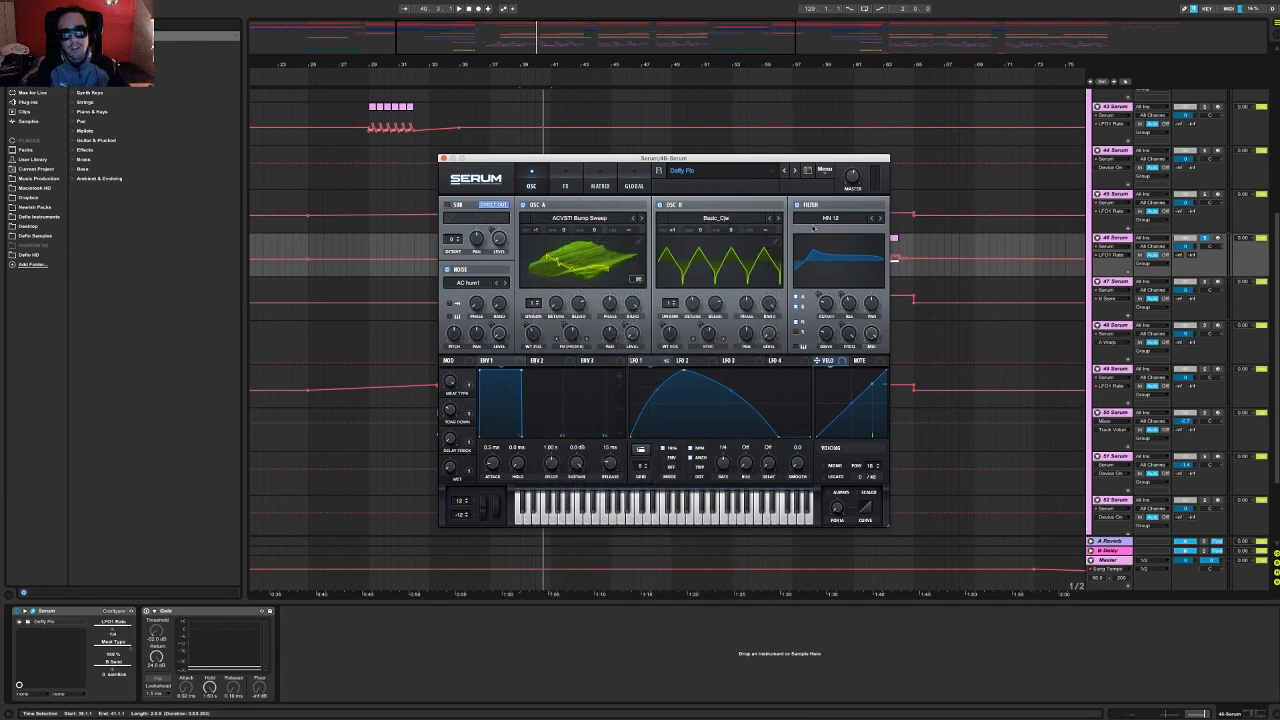
Check the Deffy Pio bass patch's FX settings, return to the oscillators, and close Serum.
click(565, 186)
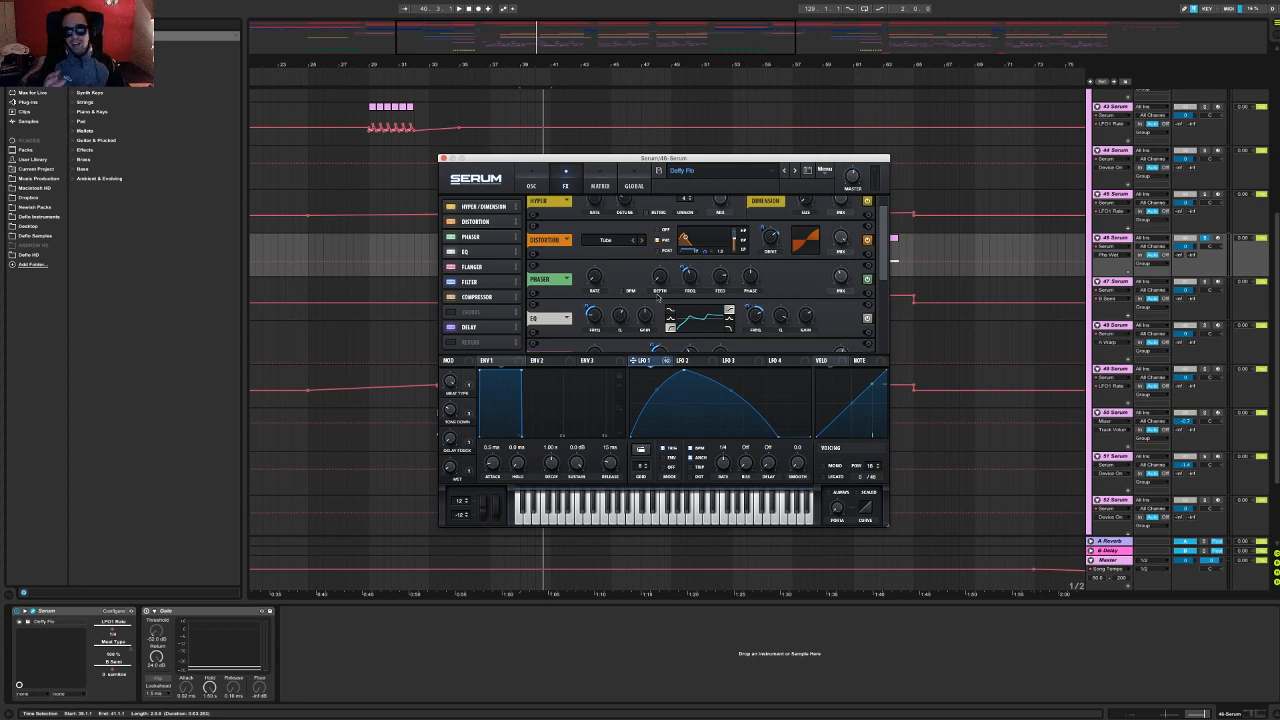
click(531, 186)
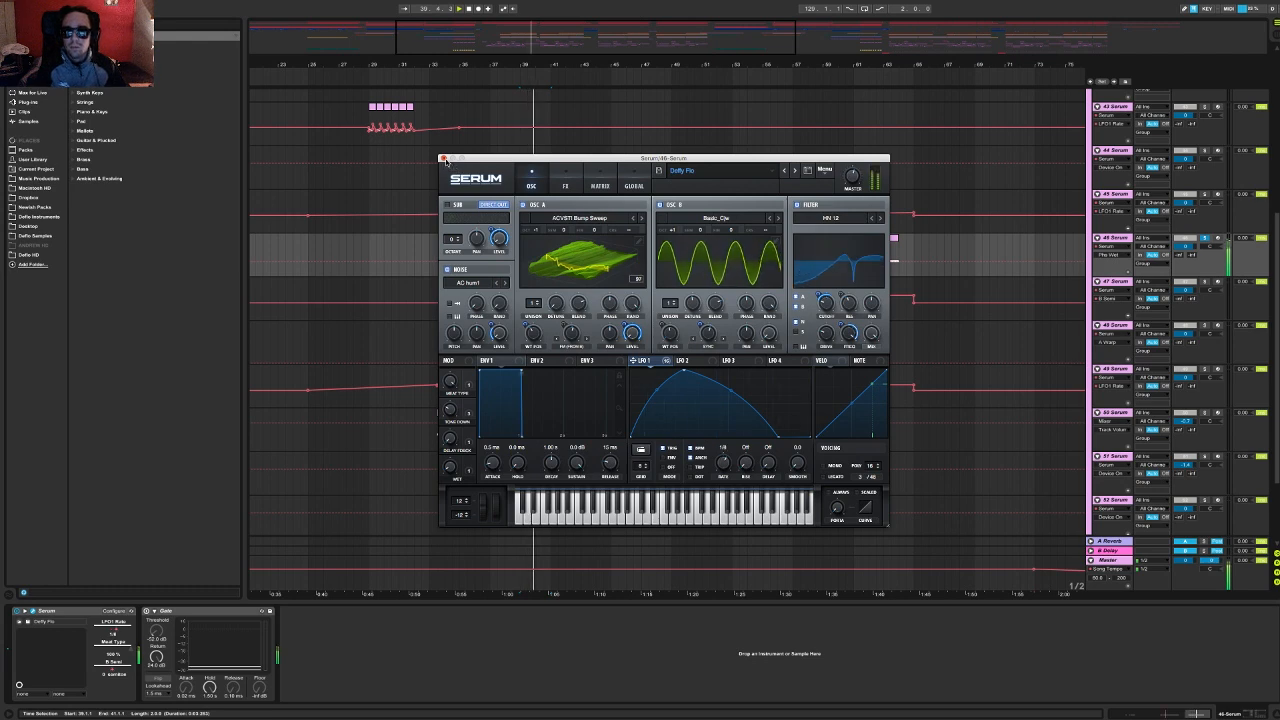
click(444, 158)
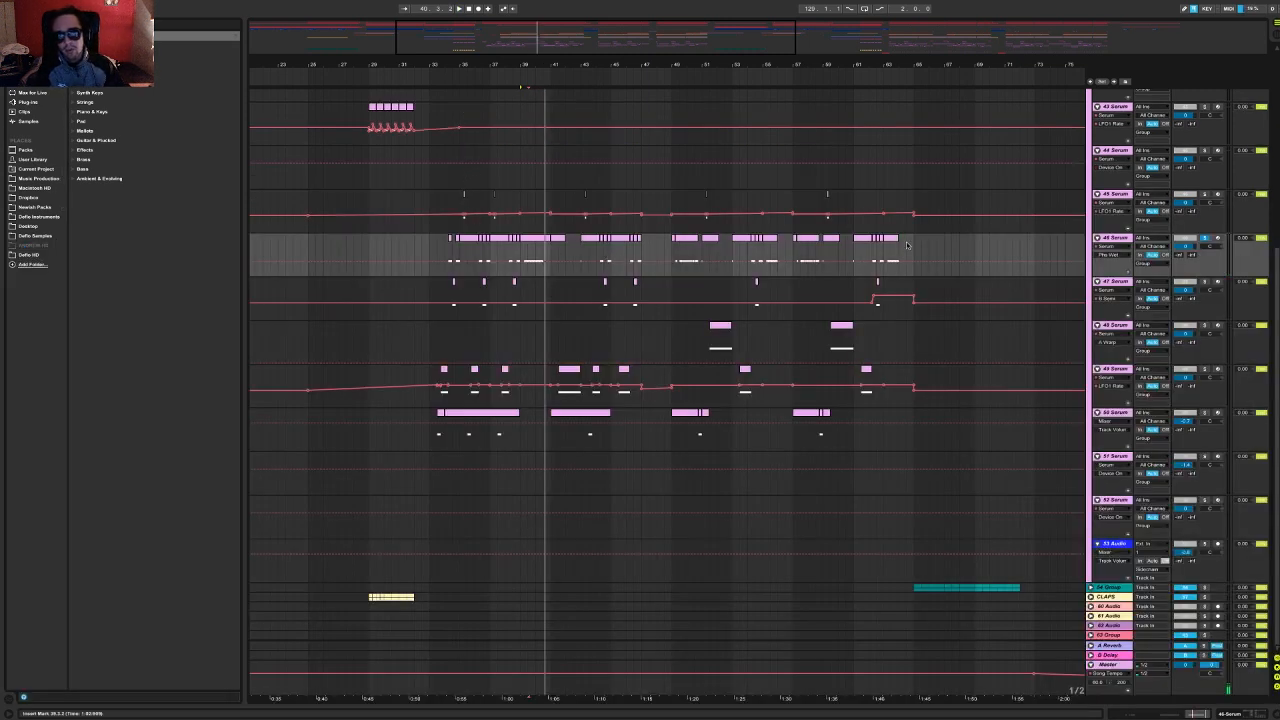
Zoom out to the whole arrangement, fold the Bass group, and scroll around the tracks.
click(680, 255)
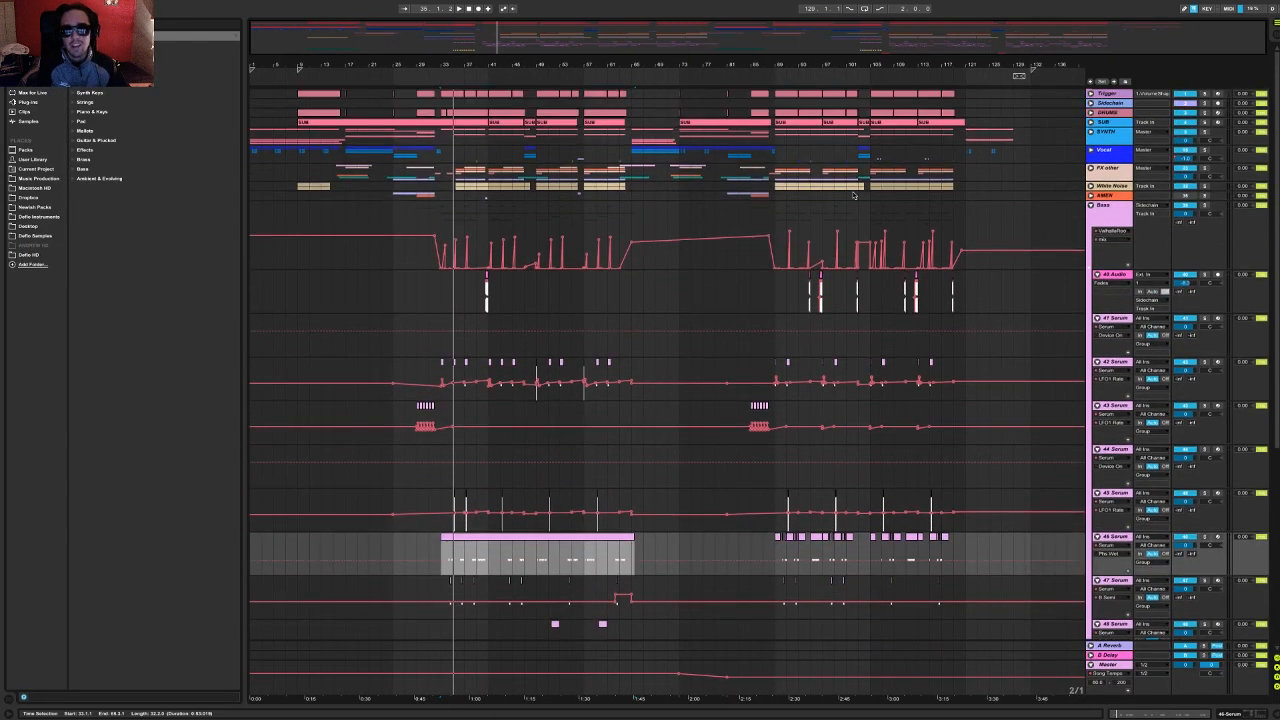
click(1091, 205)
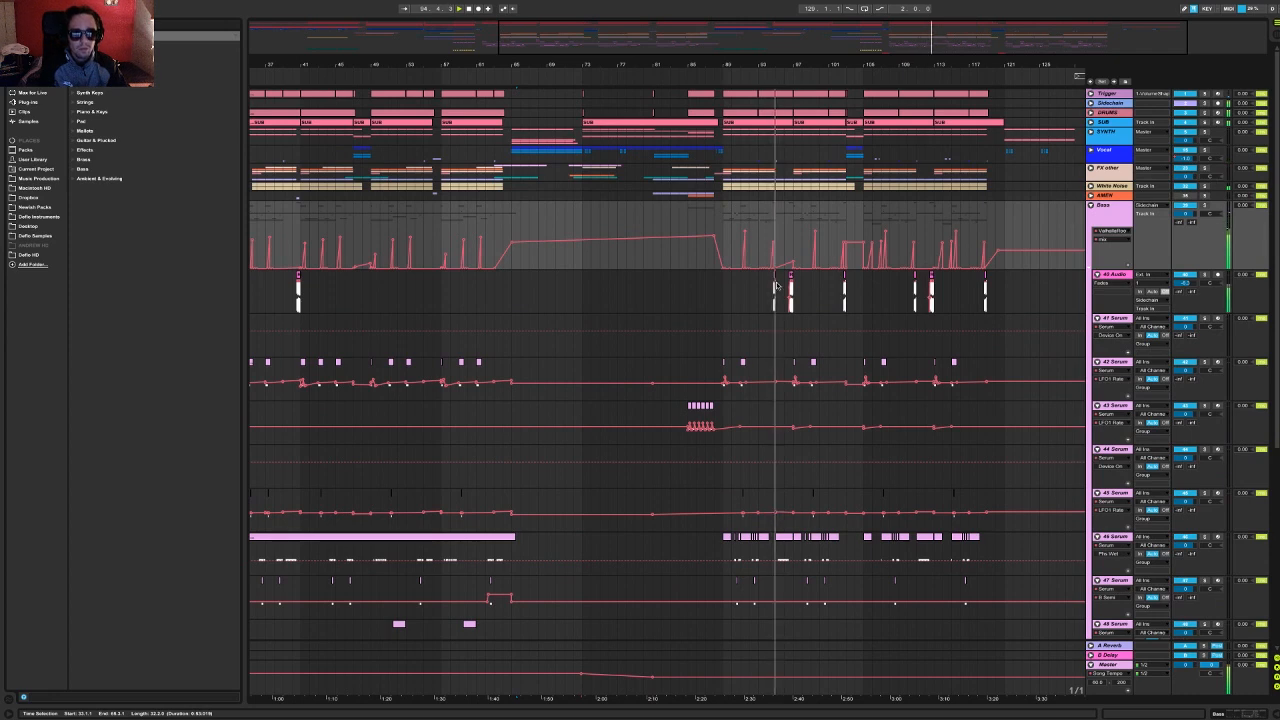
scroll(down, 3)
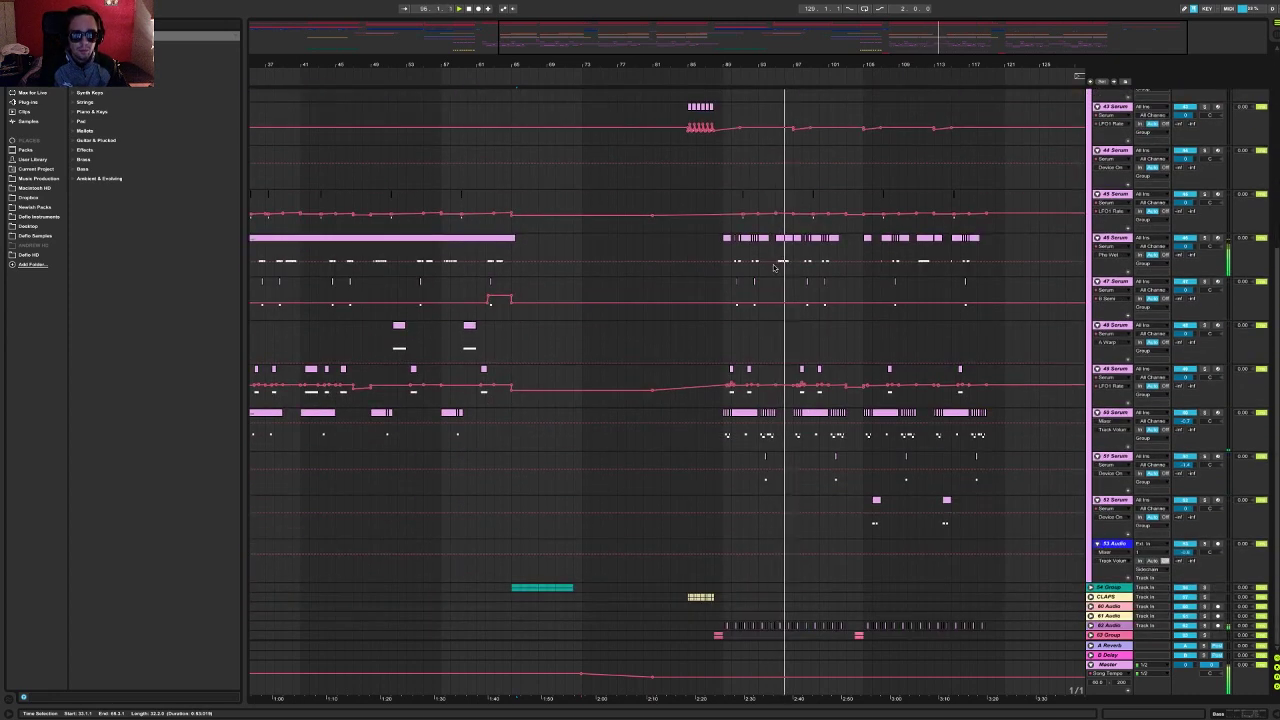
scroll(up, 3)
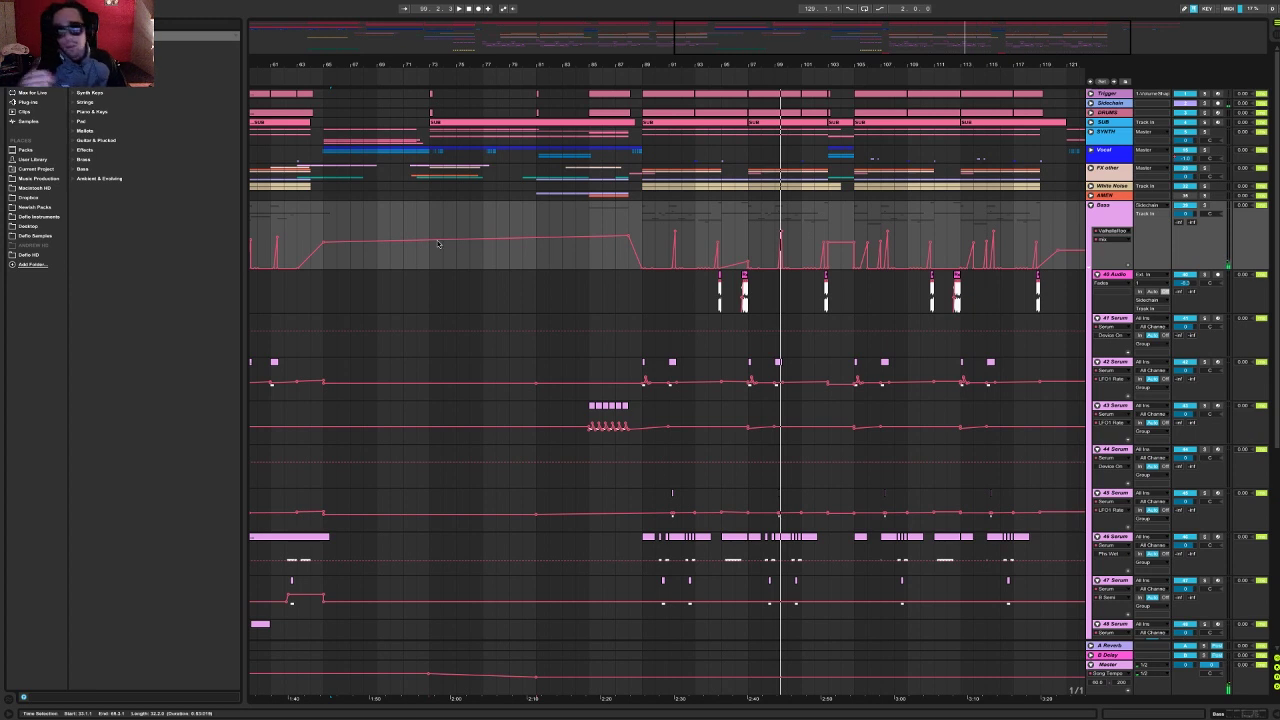
scroll(right, 3)
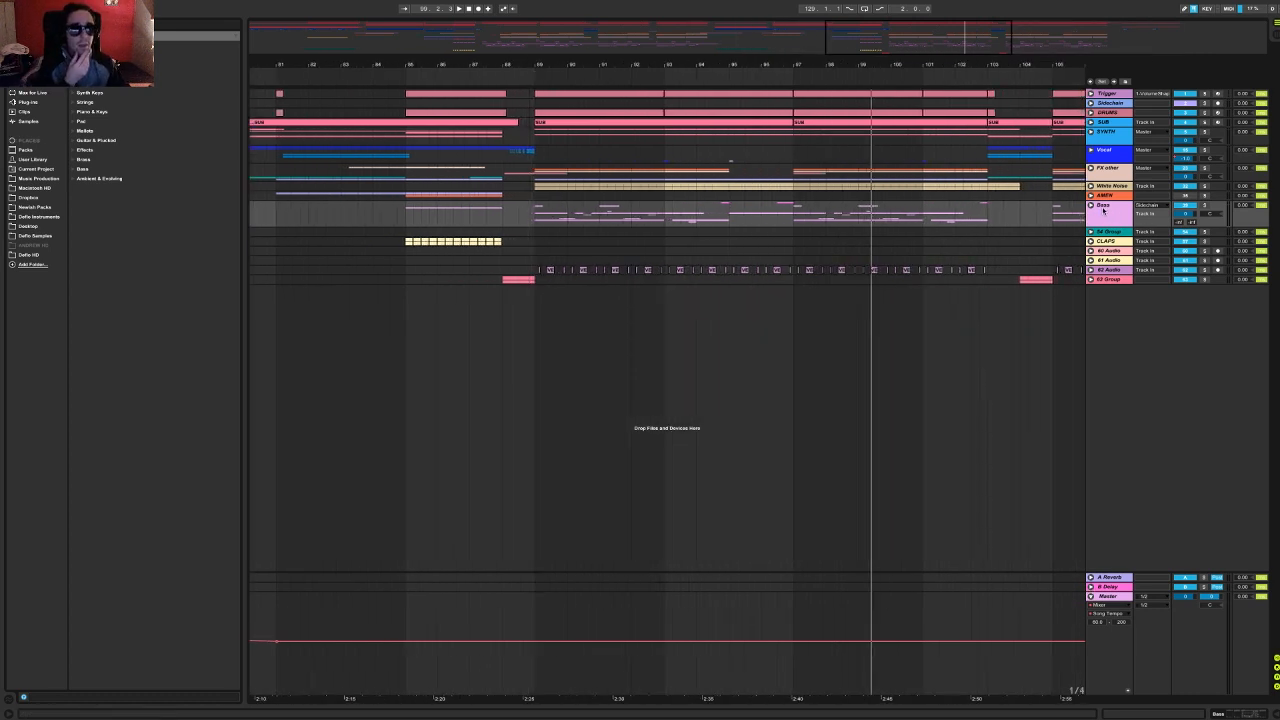
Unfold the FX other group and scroll down to its police siren tracks.
click(1105, 112)
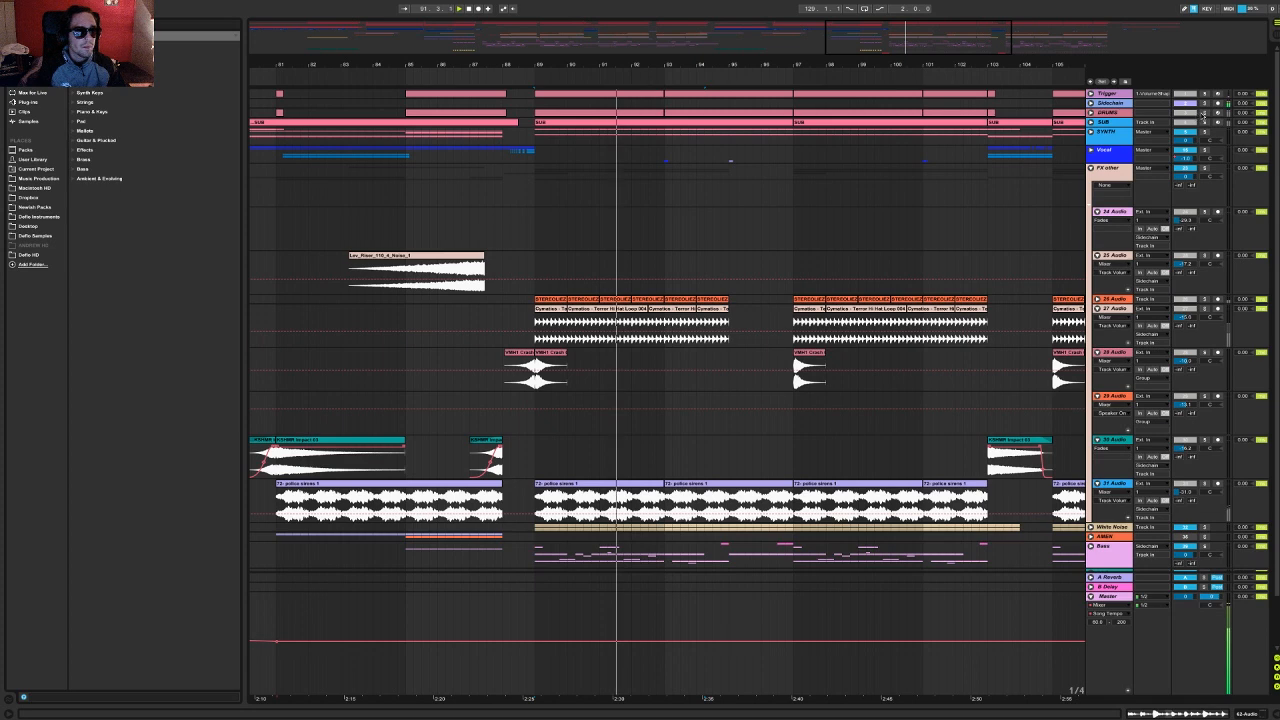
scroll(down, 3)
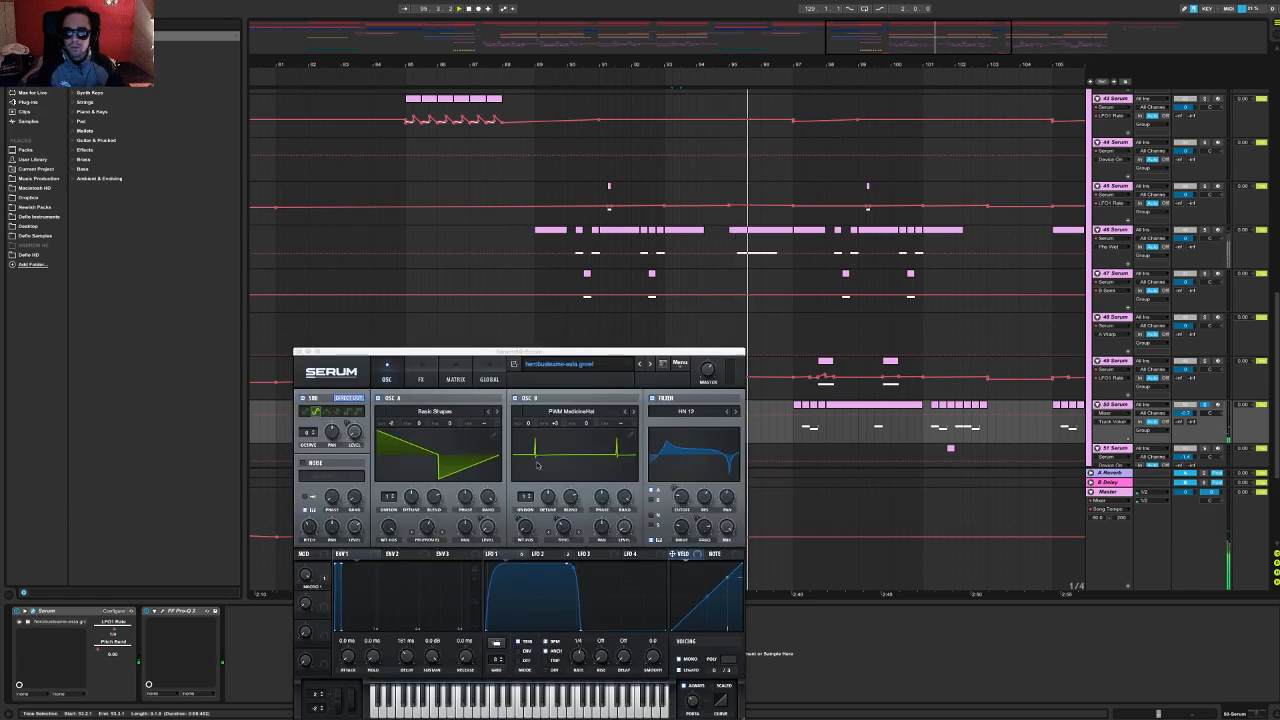
mouse_move(472, 443)
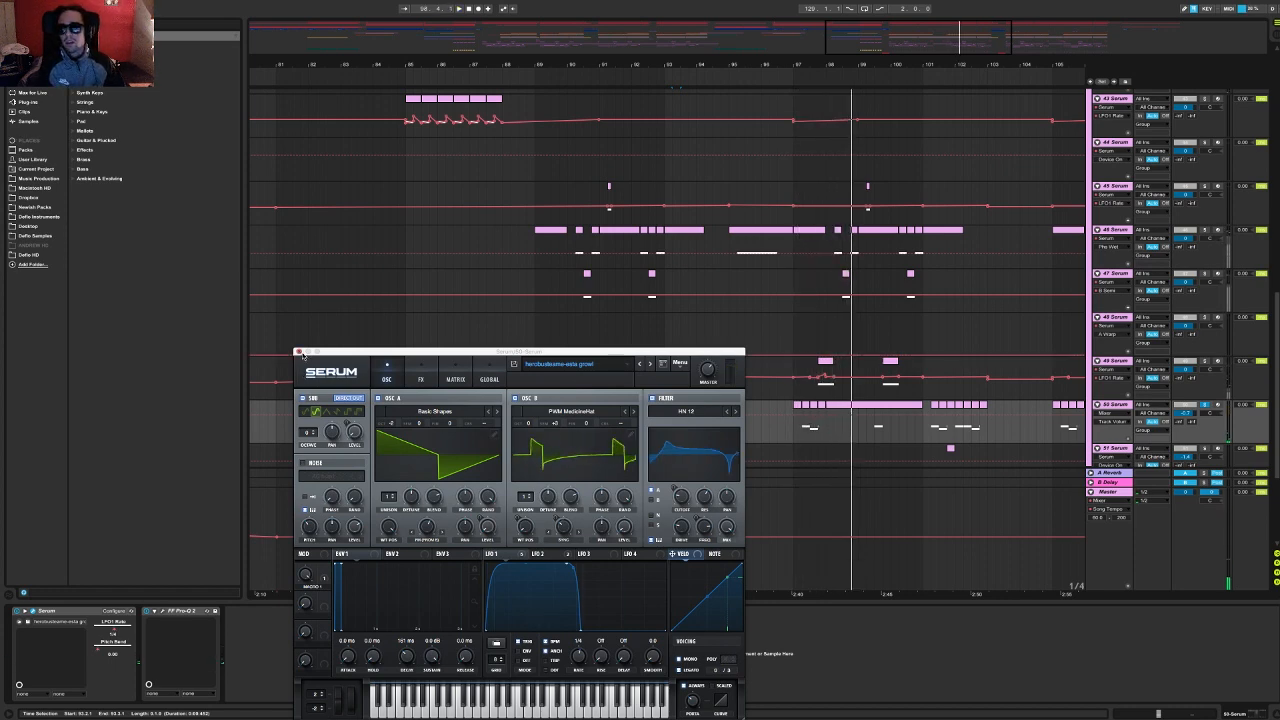
Close the growl bass Serum window.
click(301, 352)
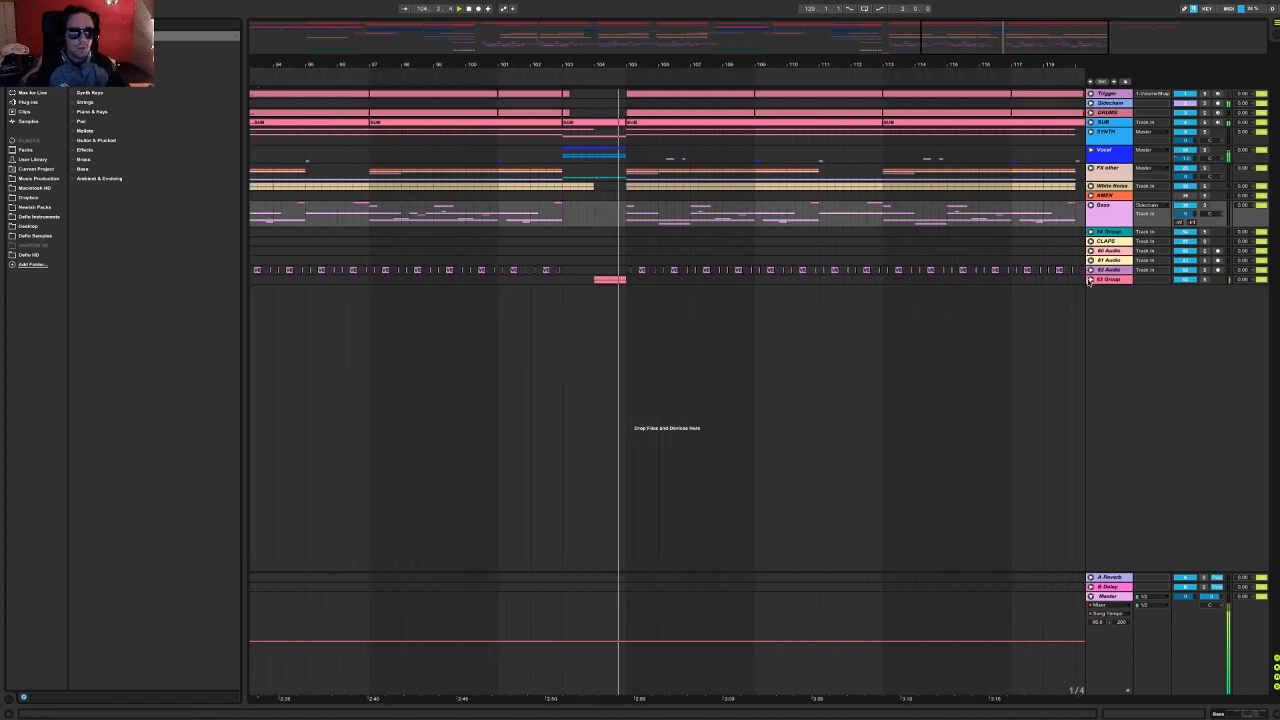
Unfold 52 Group to show its two Explosion Fill audio tracks.
click(1090, 280)
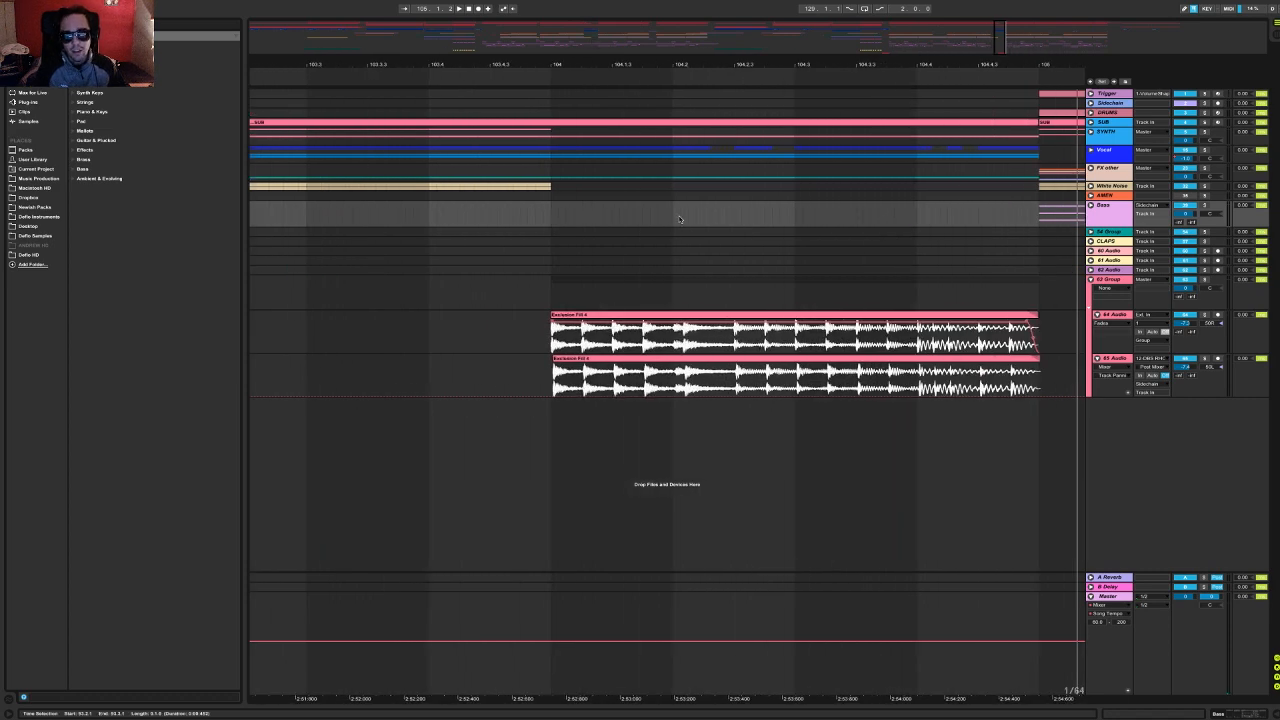
mouse_move(660, 135)
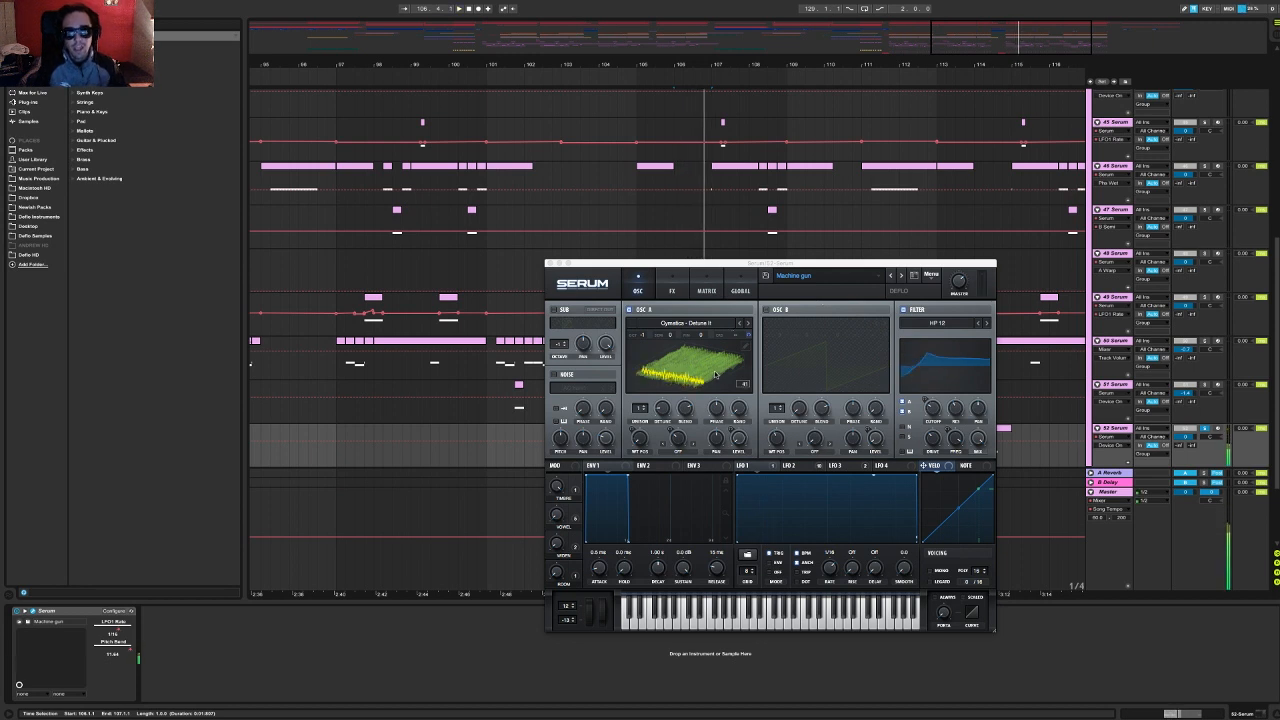
View the Machine gun preset's LFO 1 and LFO 2 shapes, then close Serum.
click(749, 466)
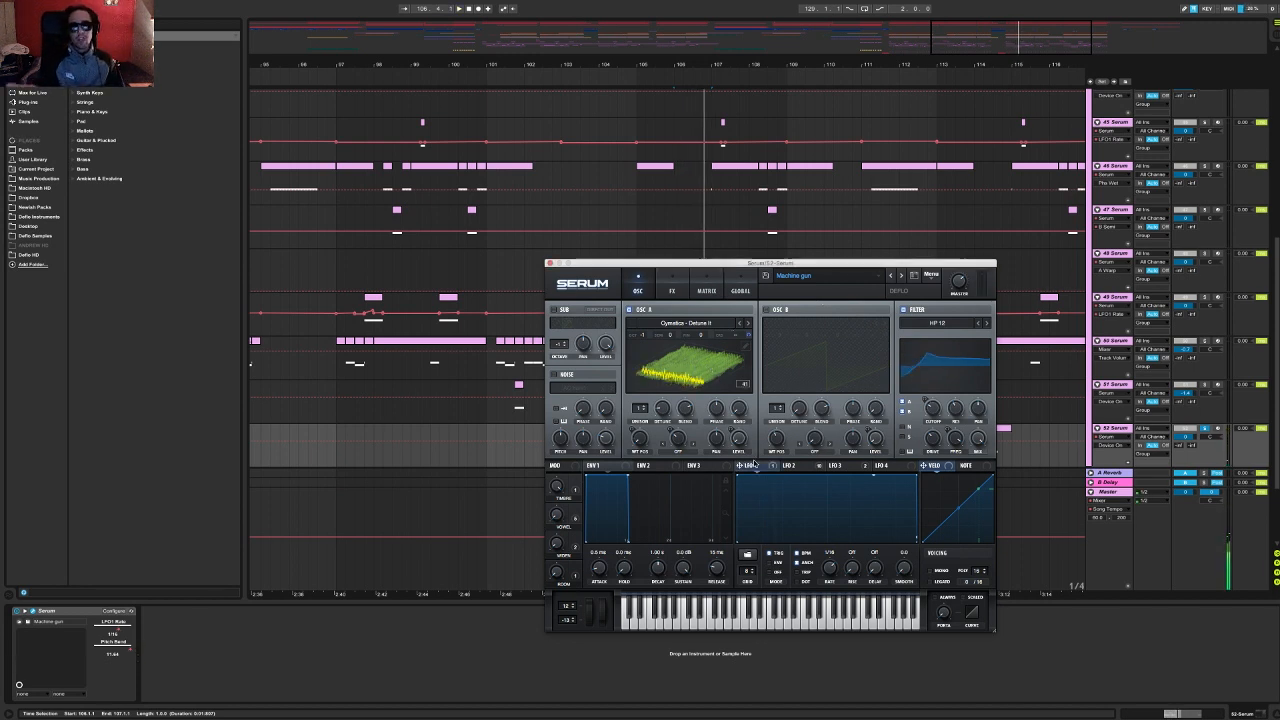
click(790, 466)
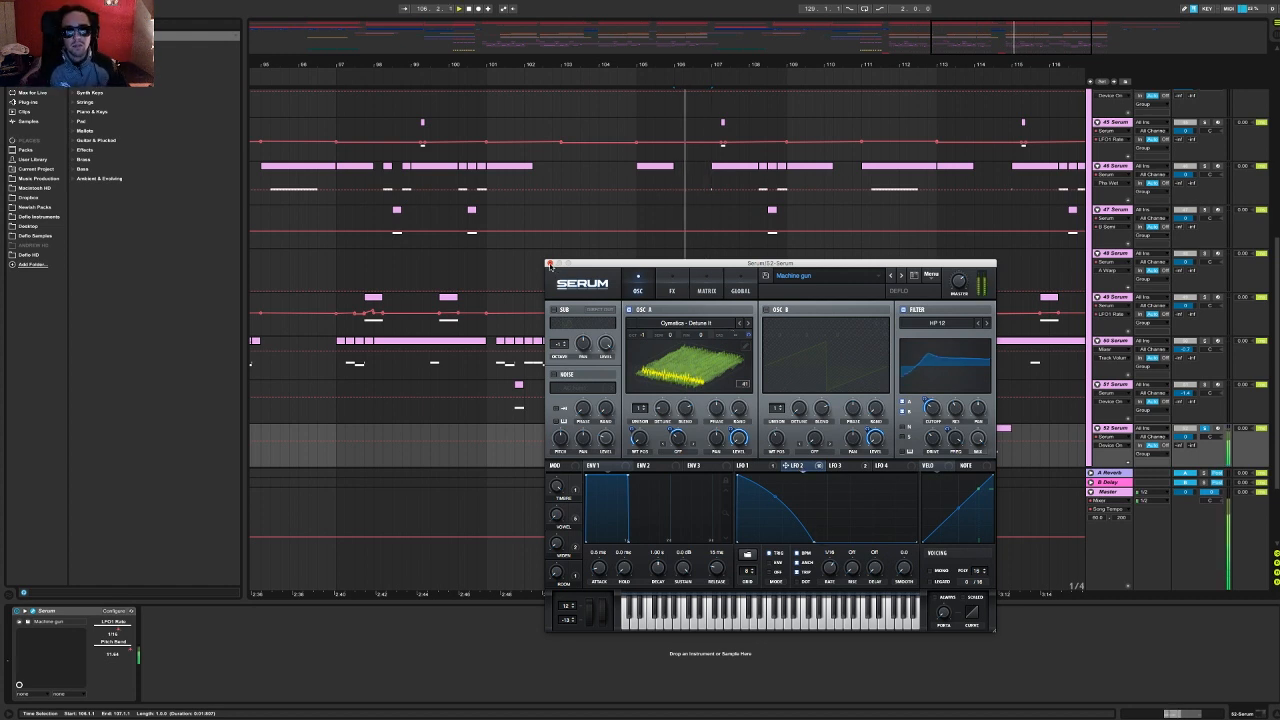
click(551, 263)
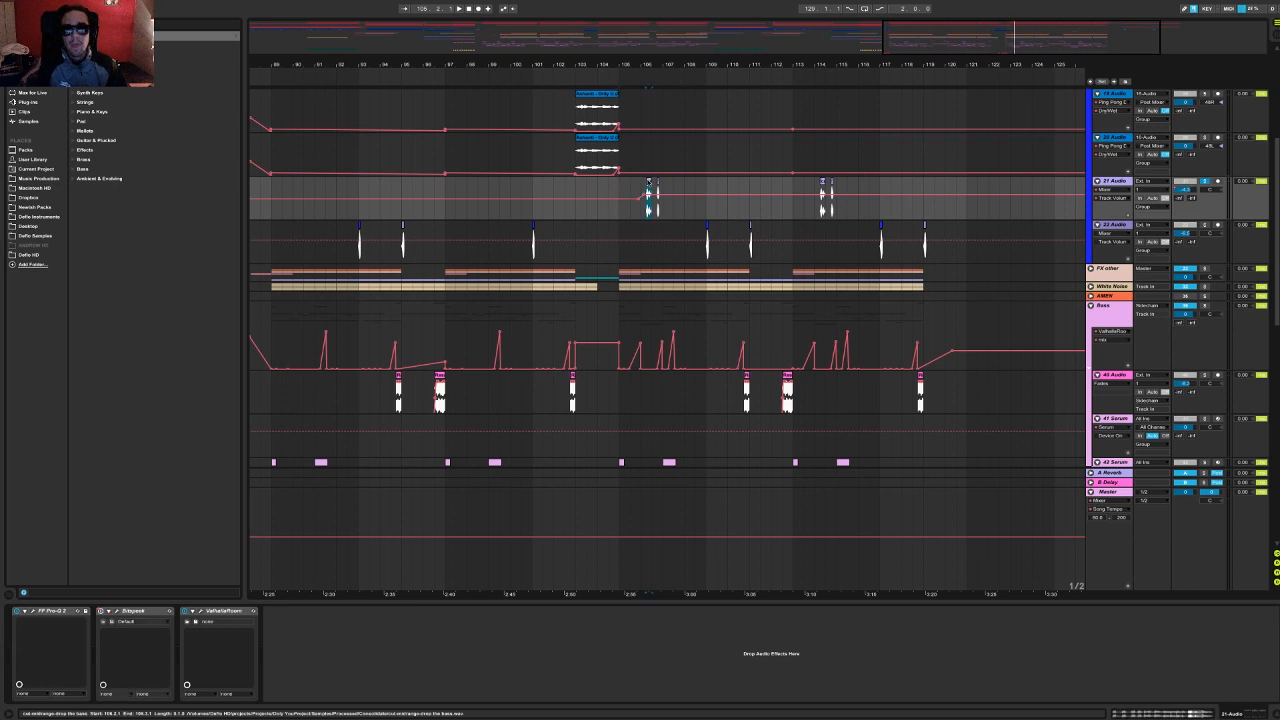
Start arrangement playback around bar 106 over the FX audio tracks.
click(448, 8)
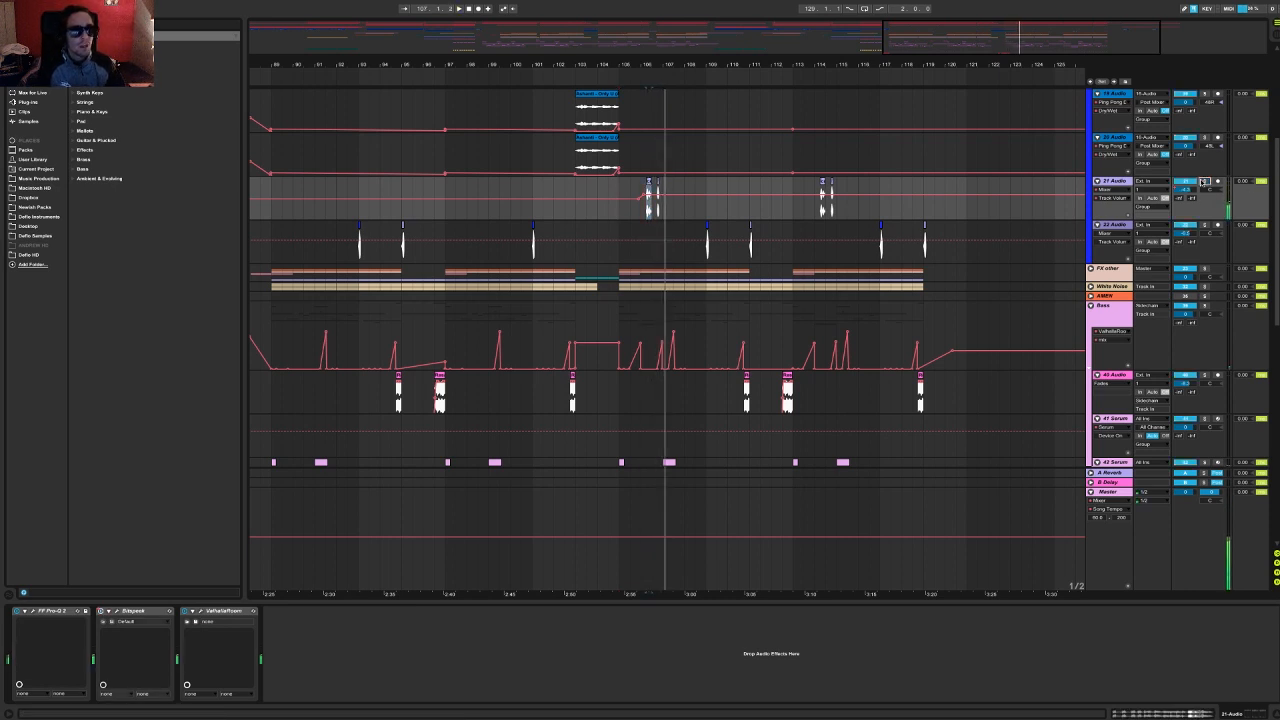